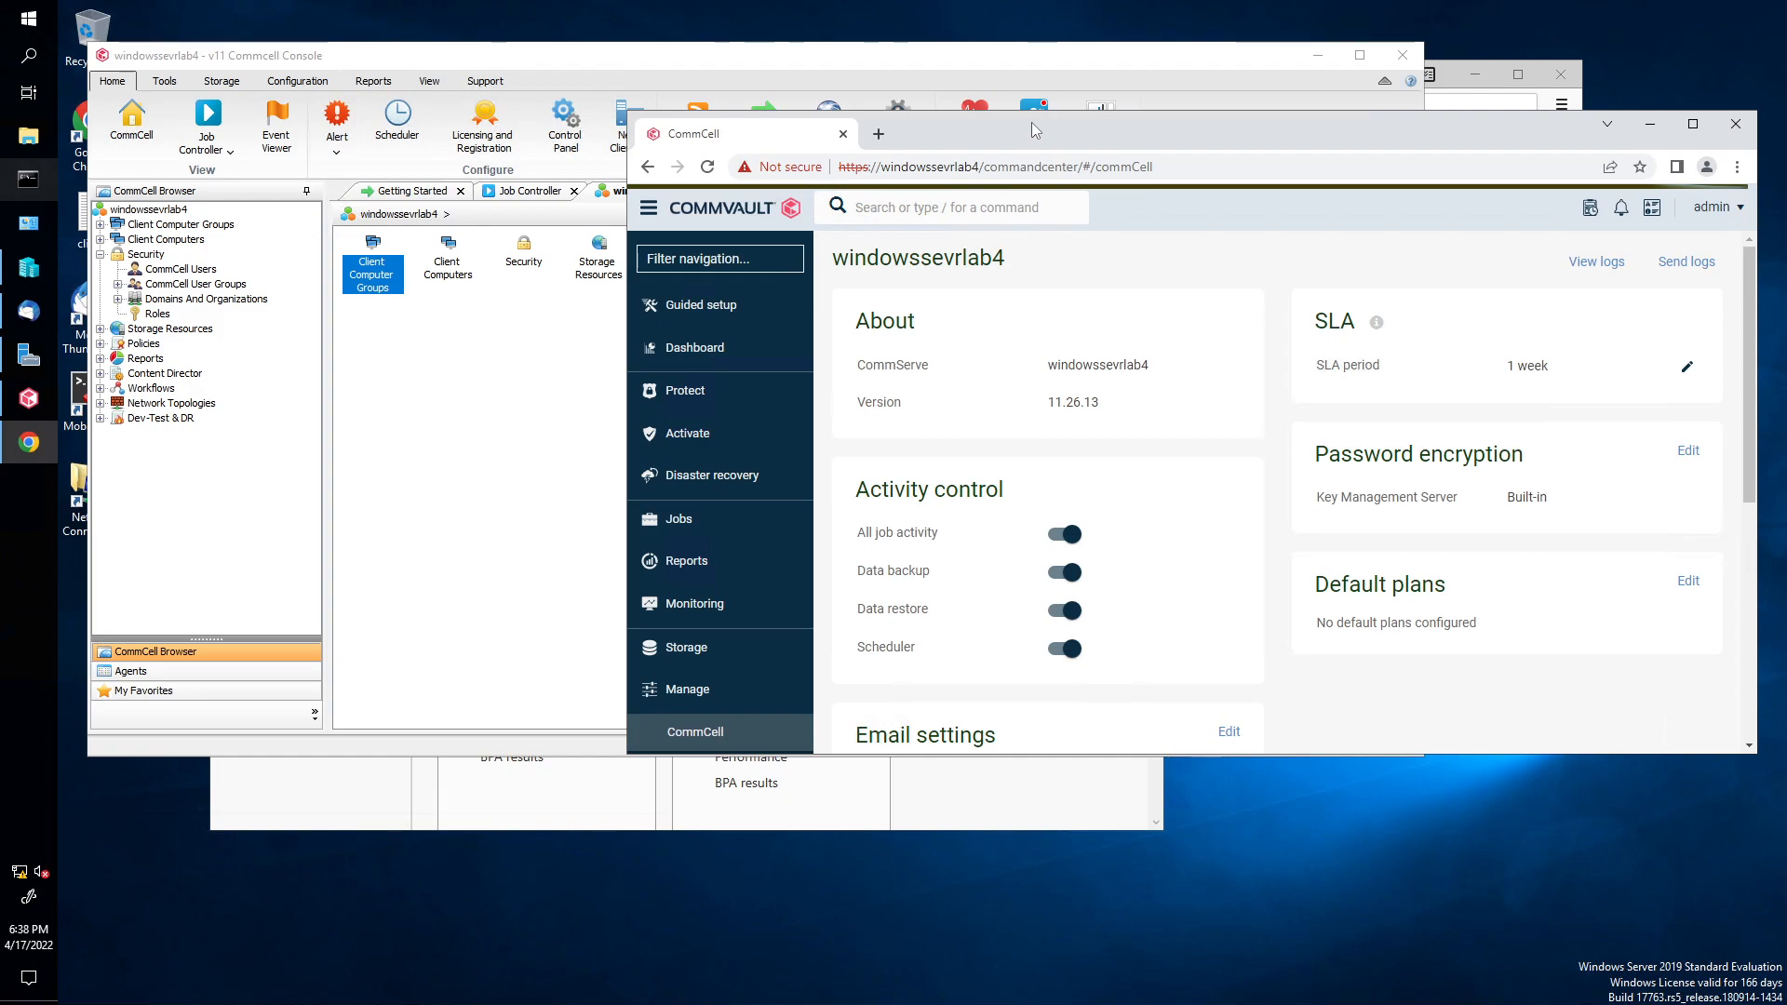
{"action": "mouse_move", "coordinate": [1225, 435]}
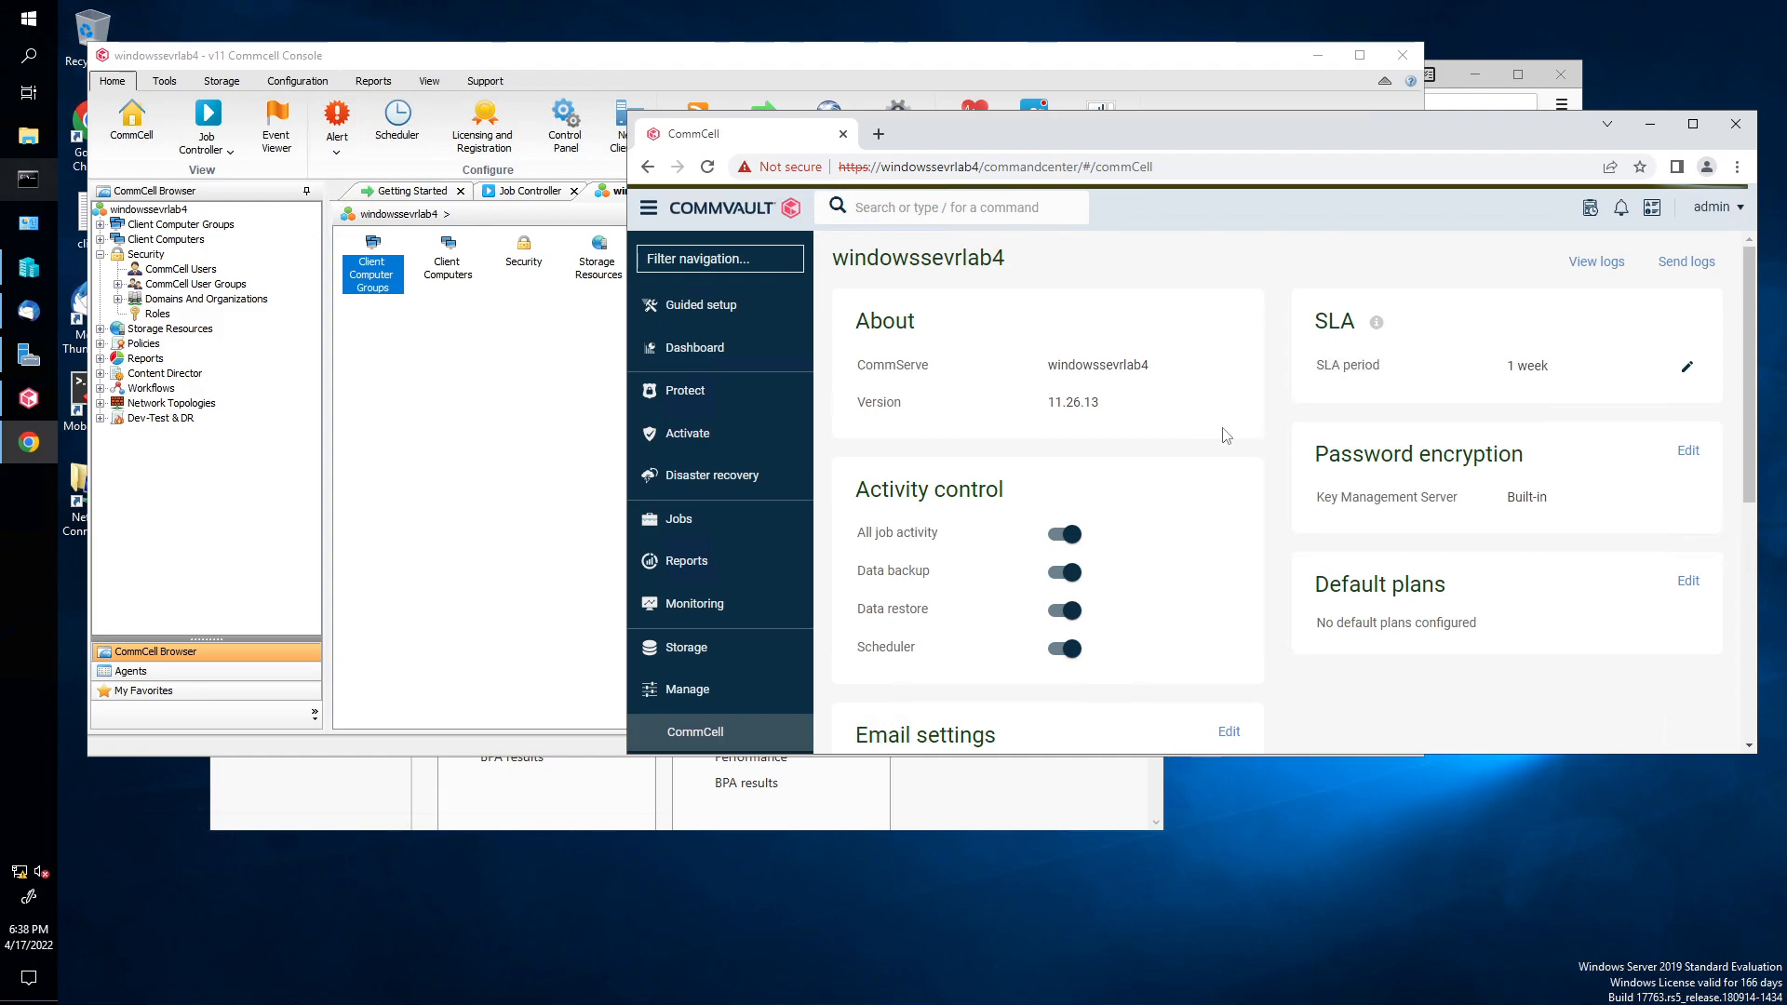
{"action": "mouse_move", "coordinate": [1180, 91]}
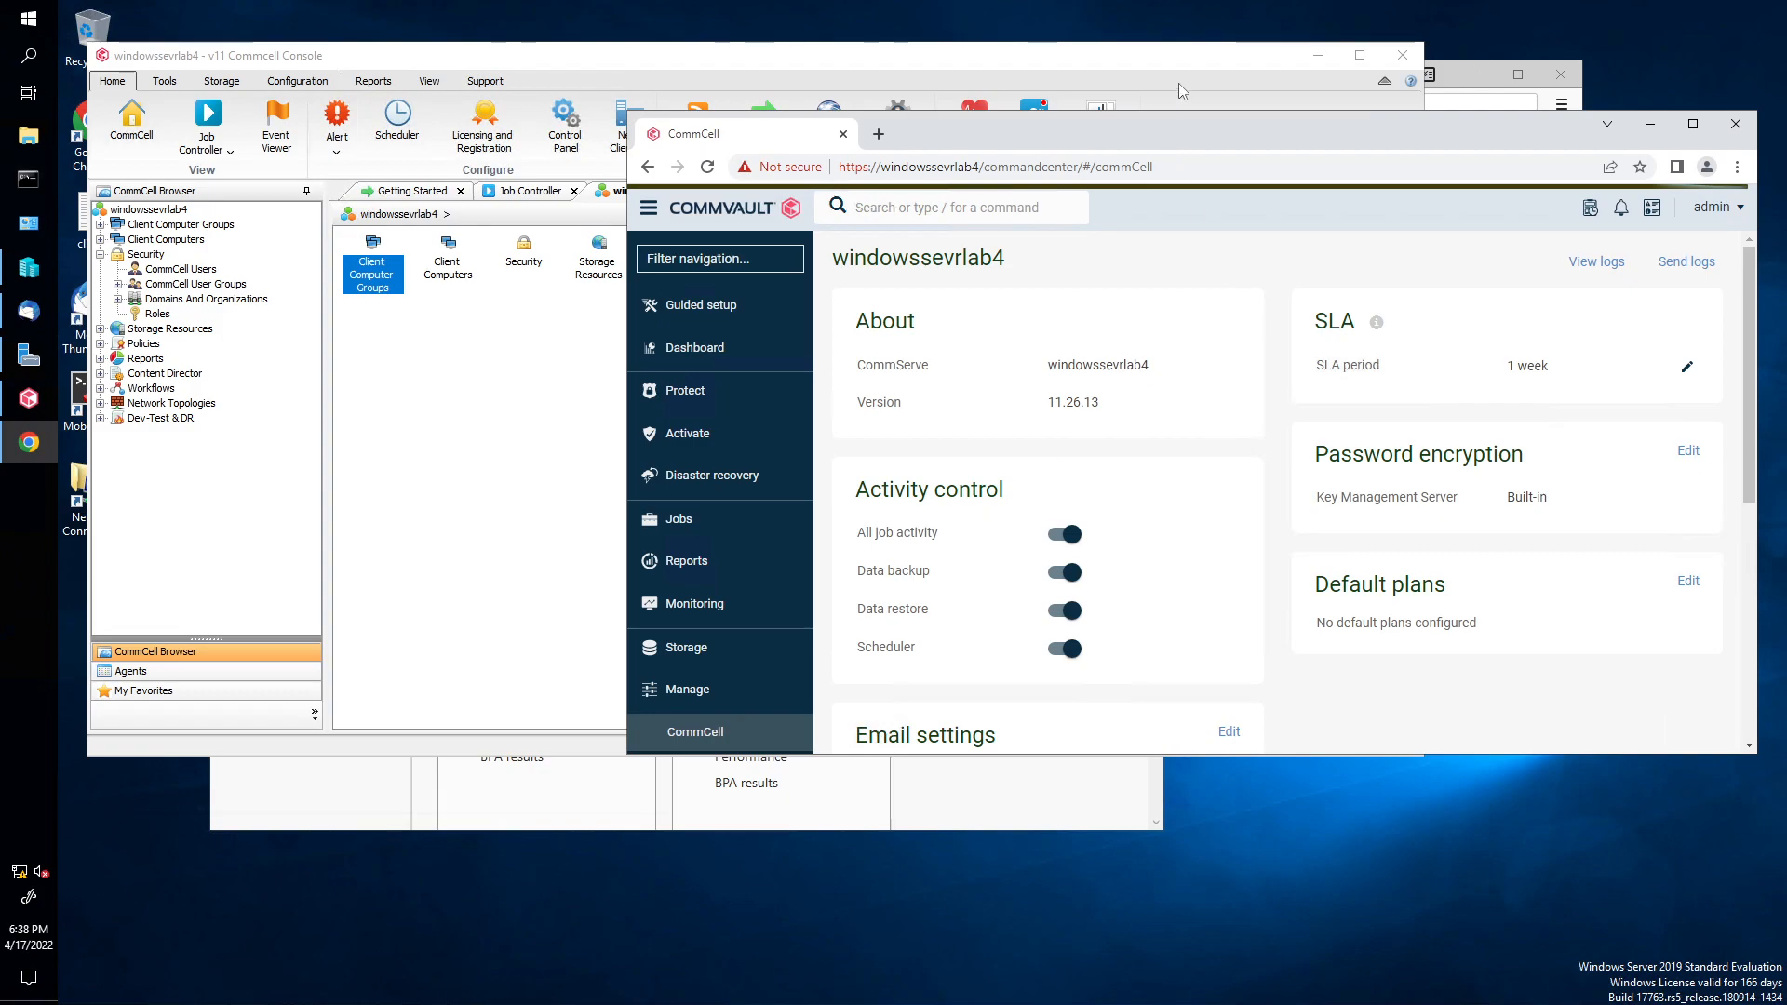
Step: Review the SMTP server 127.0.0.1 port 587 settings and send a test email
{"action": "scroll", "scroll_direction": "down", "scroll_amount": 3}
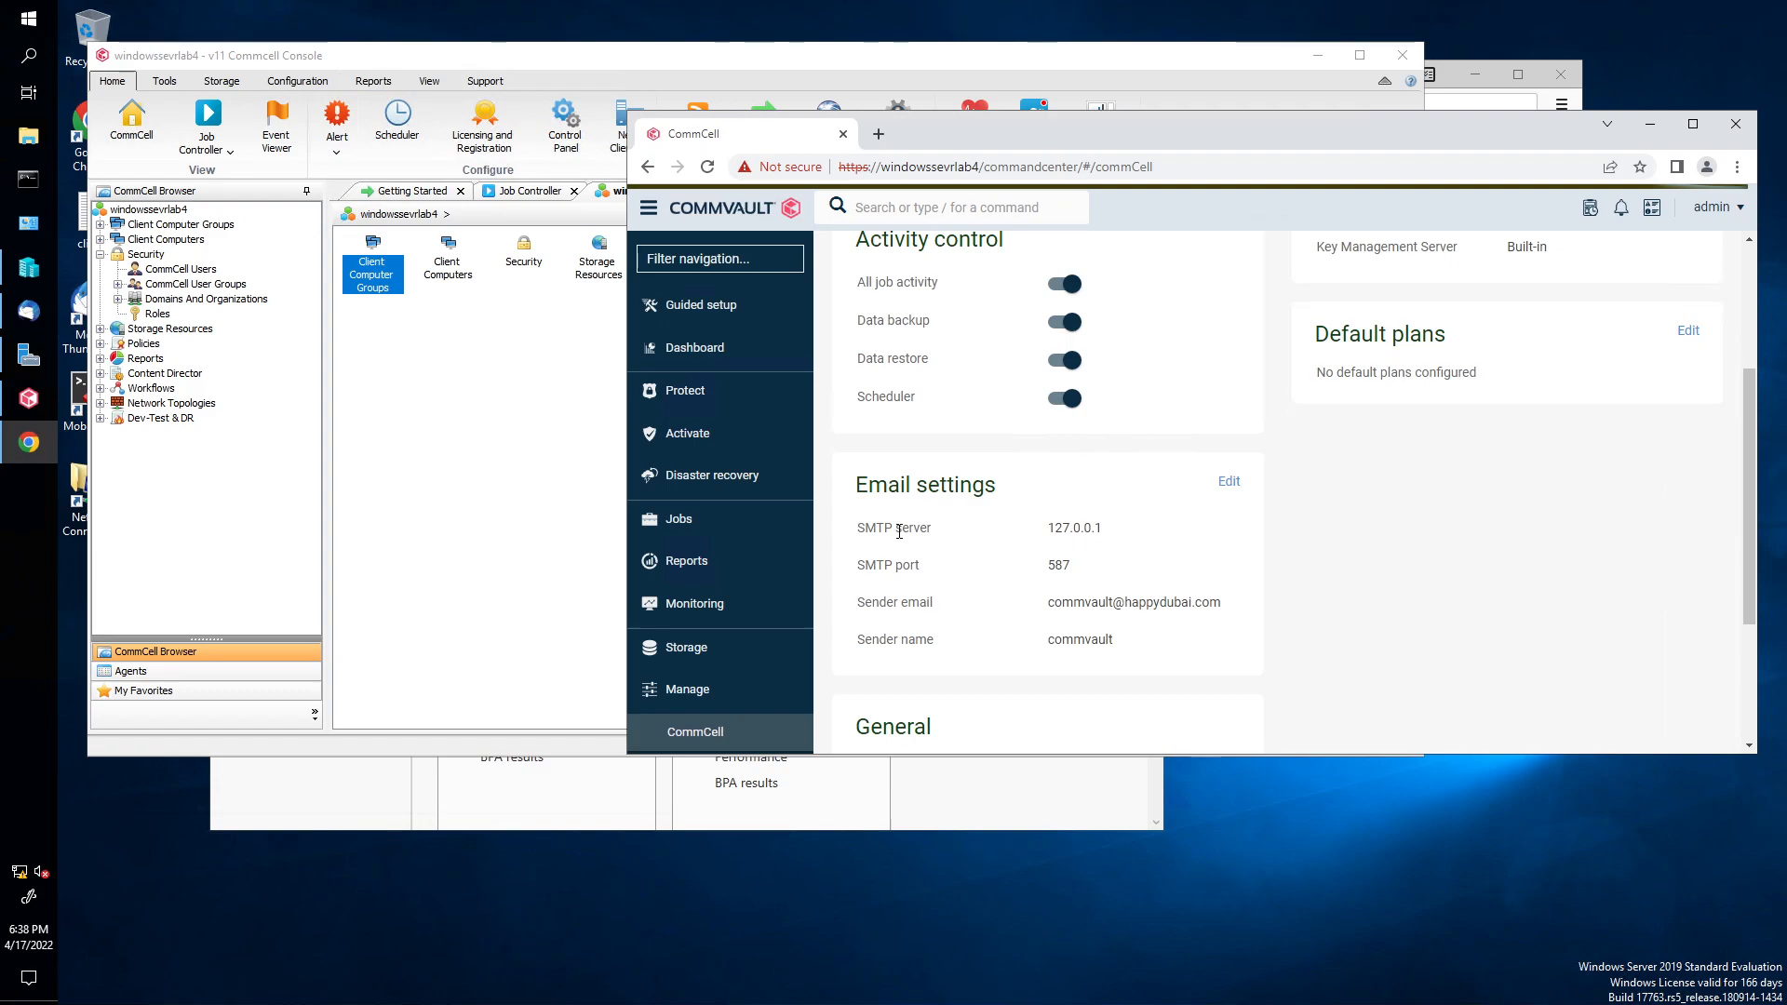
{"action": "mouse_move", "coordinate": [930, 506]}
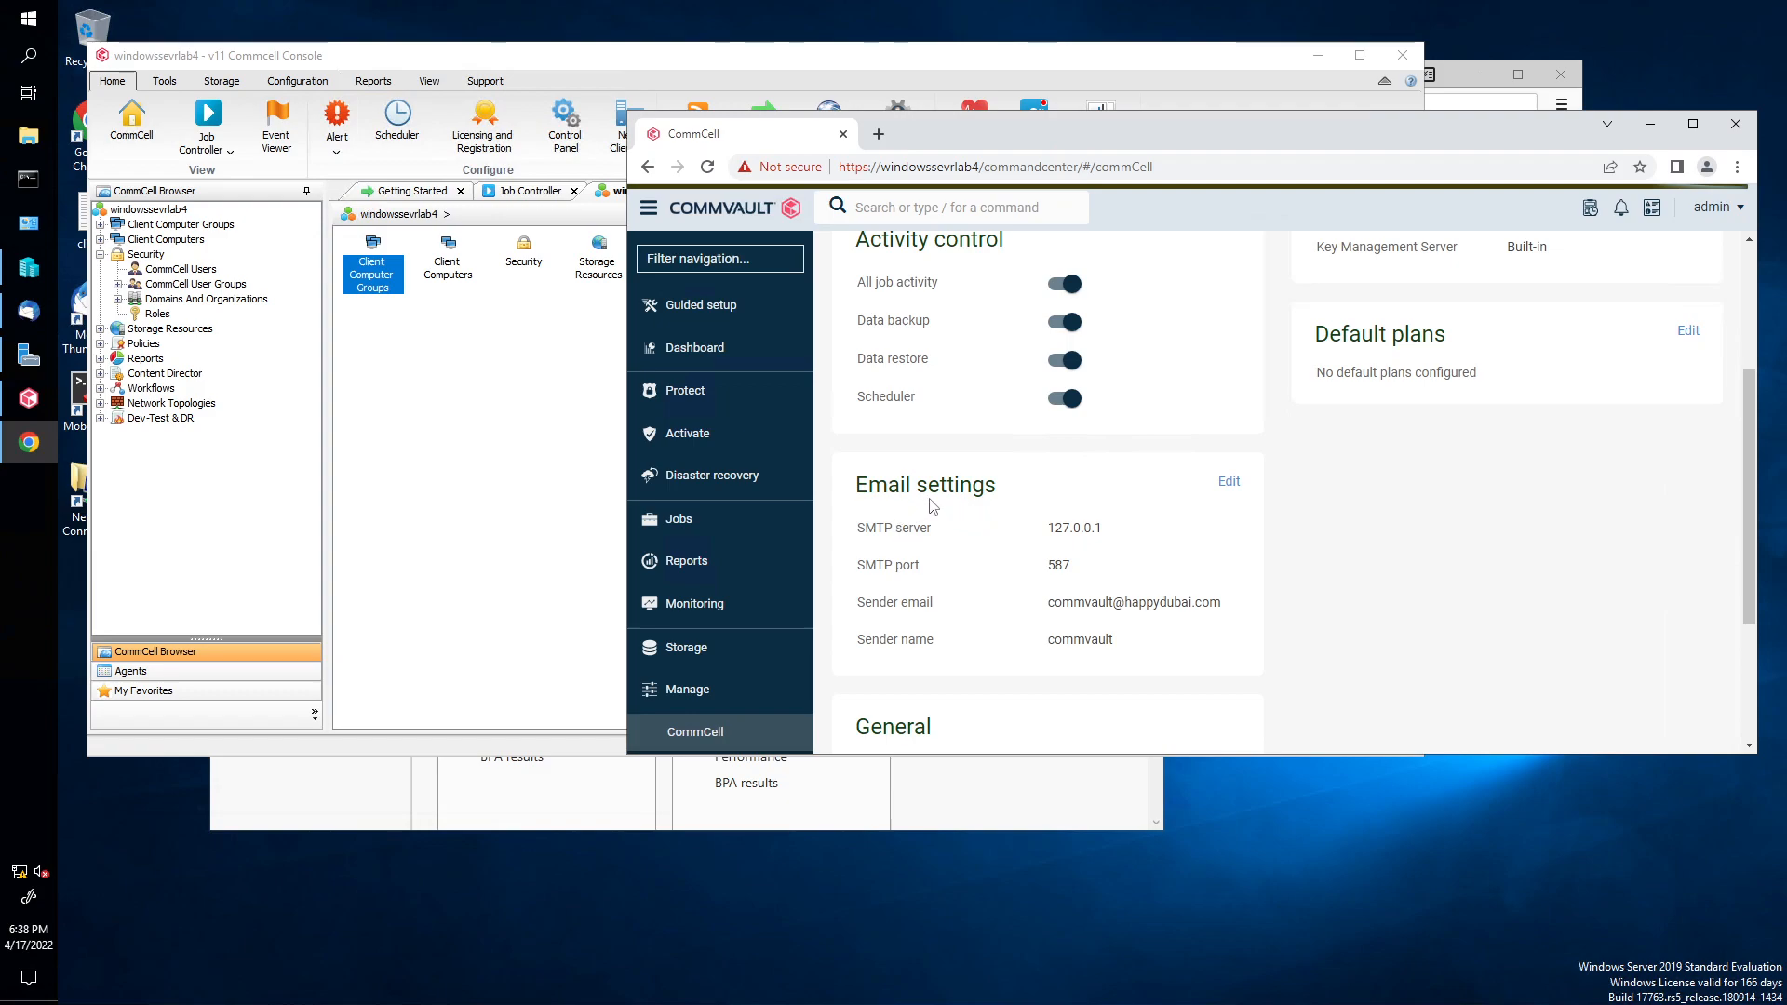
{"action": "mouse_move", "coordinate": [1169, 471]}
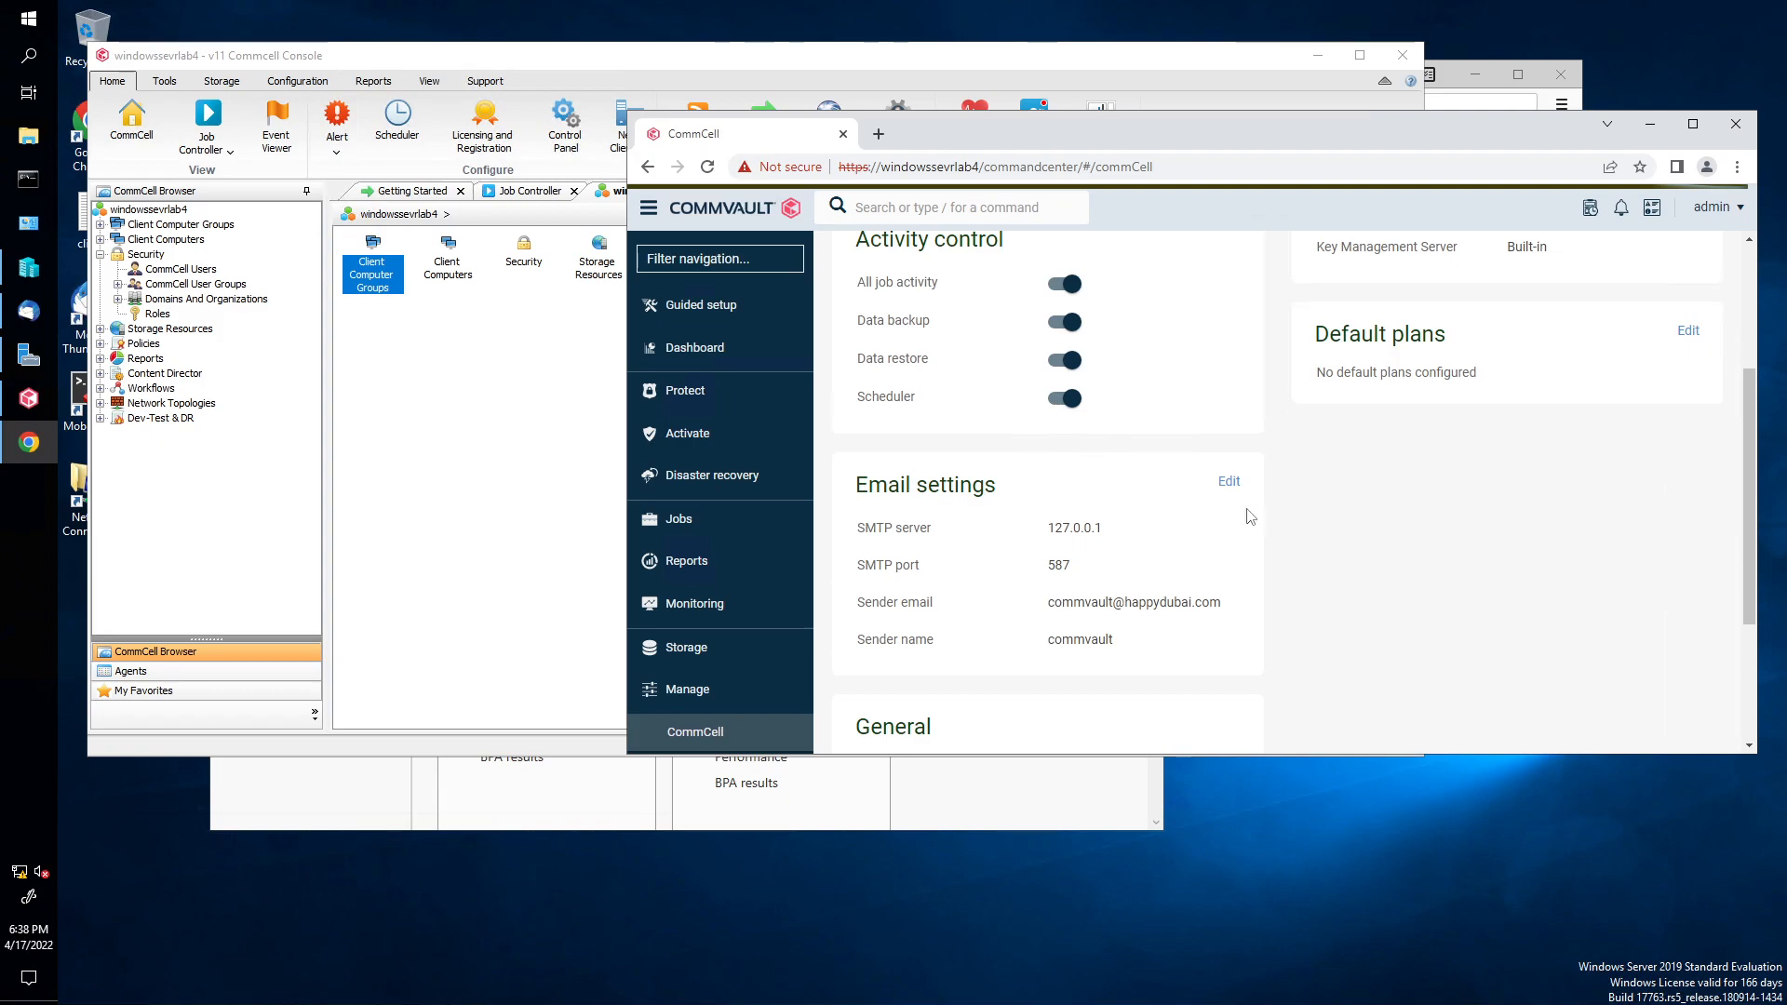
{"action": "mouse_move", "coordinate": [1267, 533]}
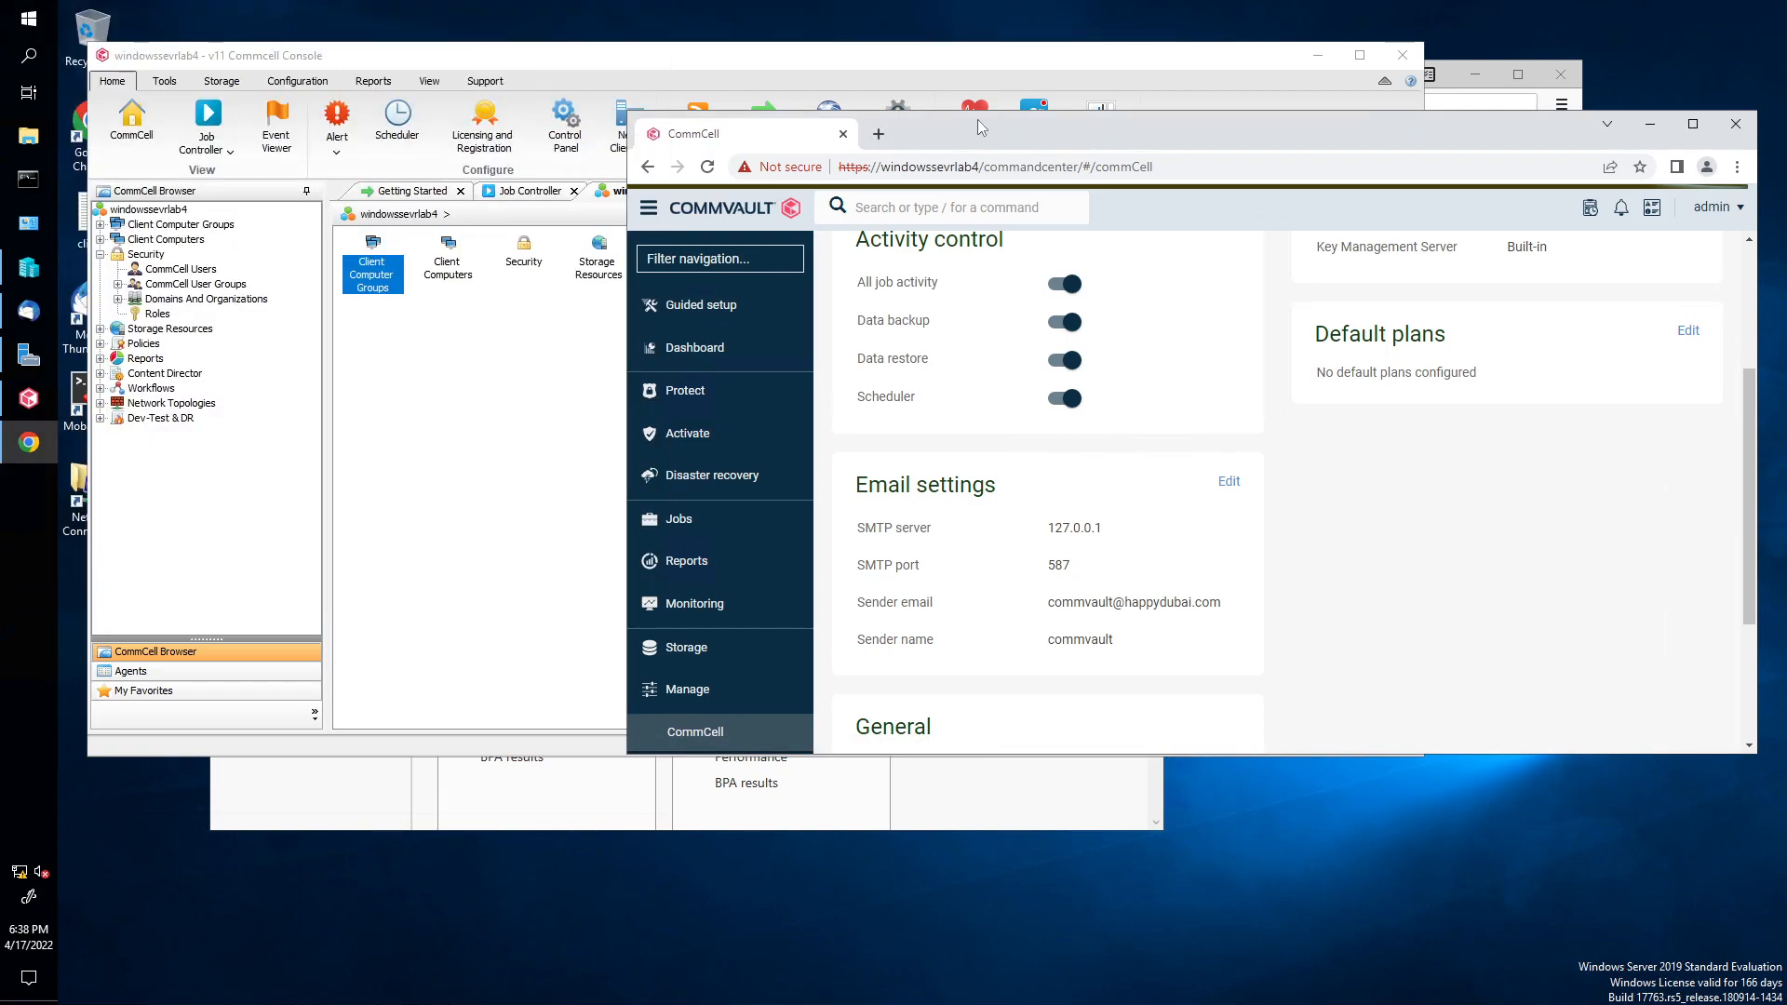
{"action": "mouse_move", "coordinate": [1267, 474]}
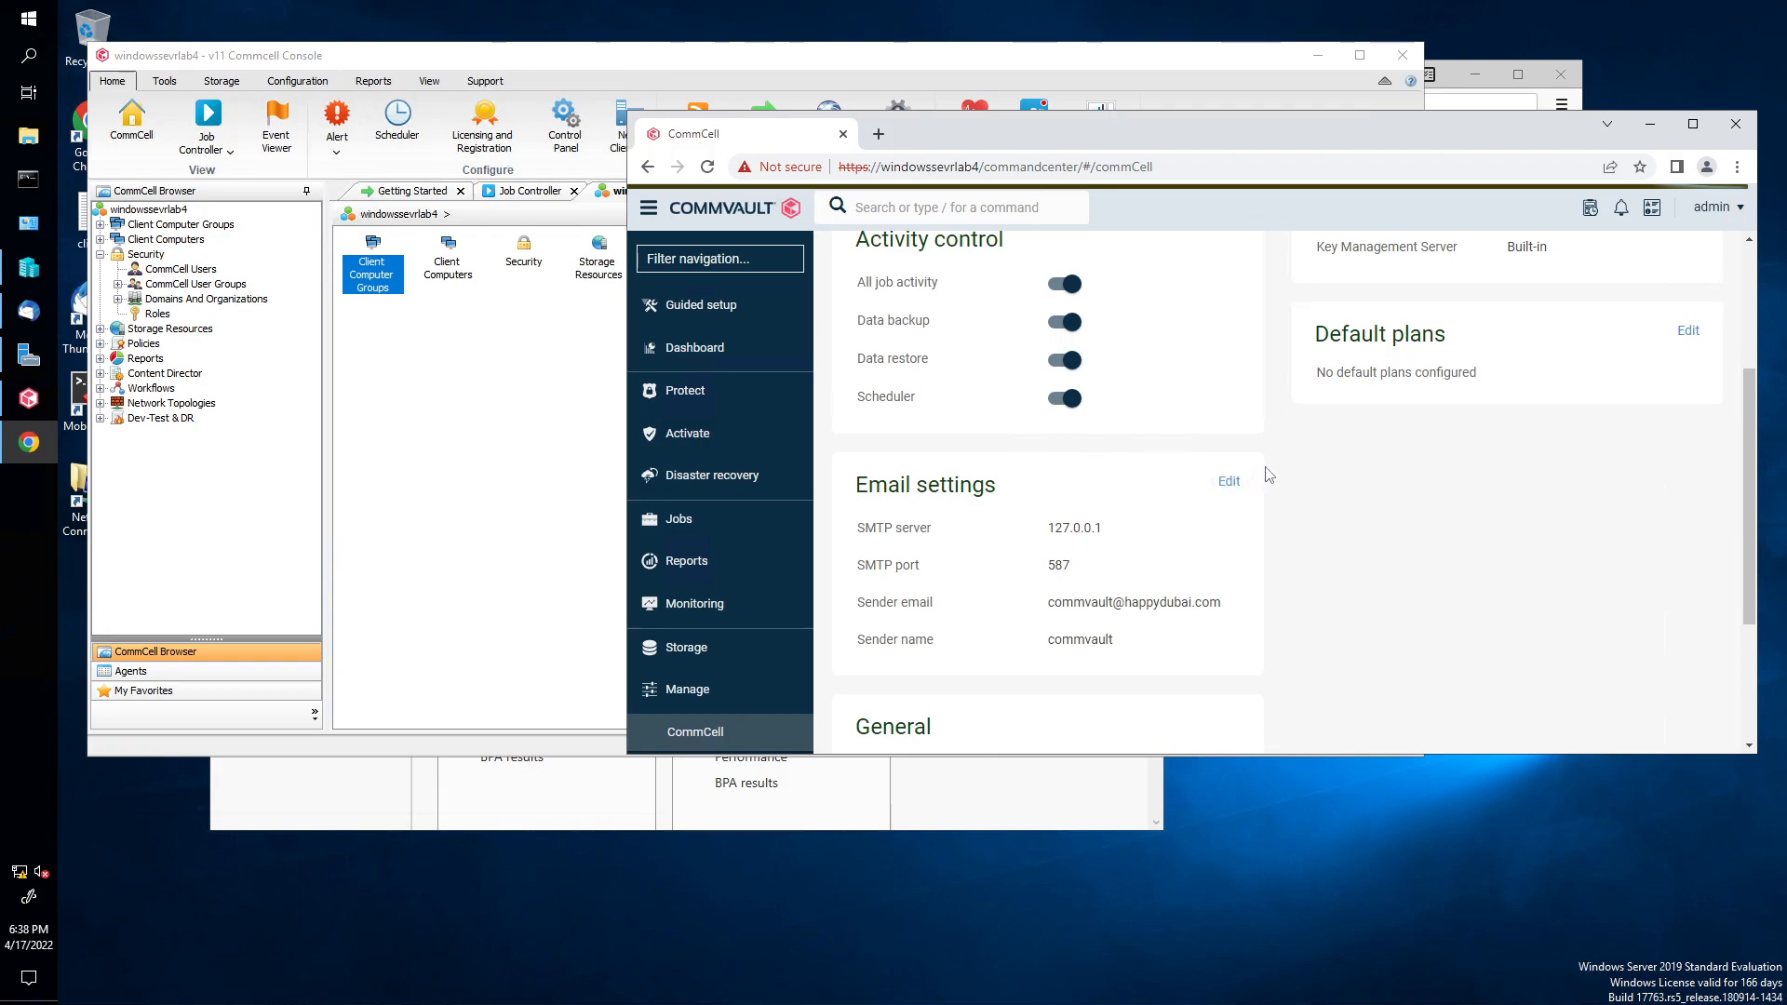
{"action": "mouse_move", "coordinate": [1190, 478]}
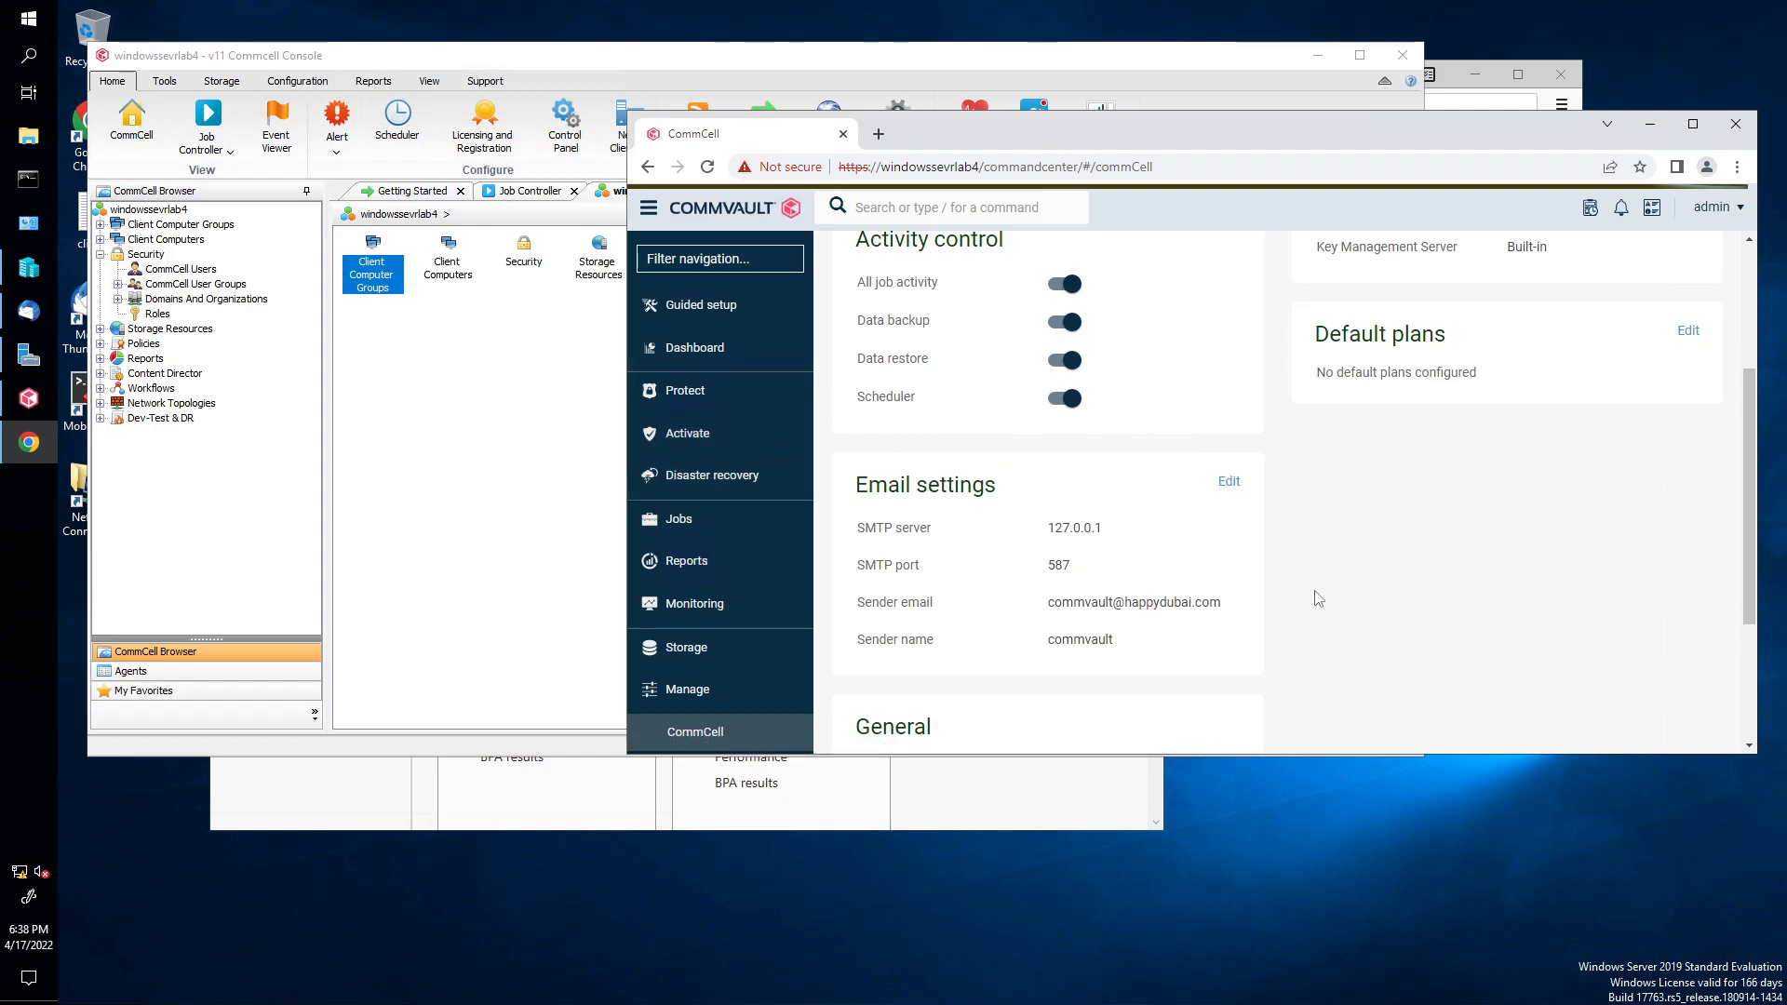
{"action": "left_click", "coordinate": [1229, 480]}
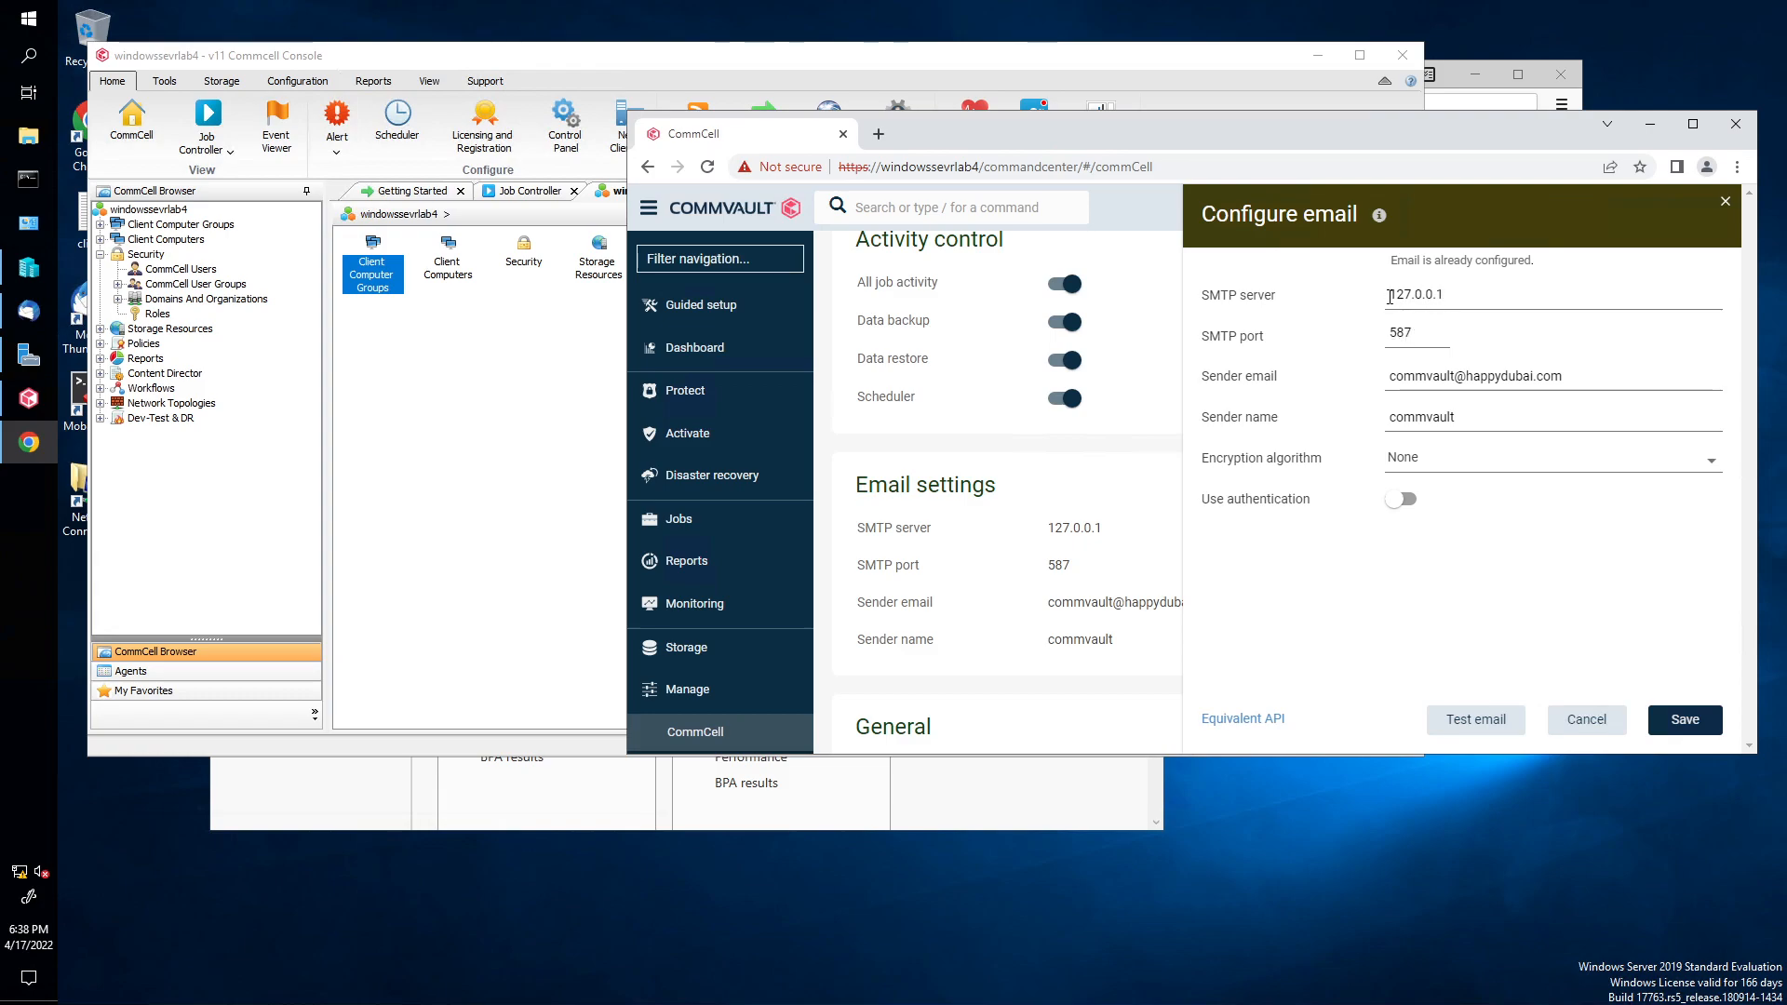
{"action": "double_click", "coordinate": [1415, 294]}
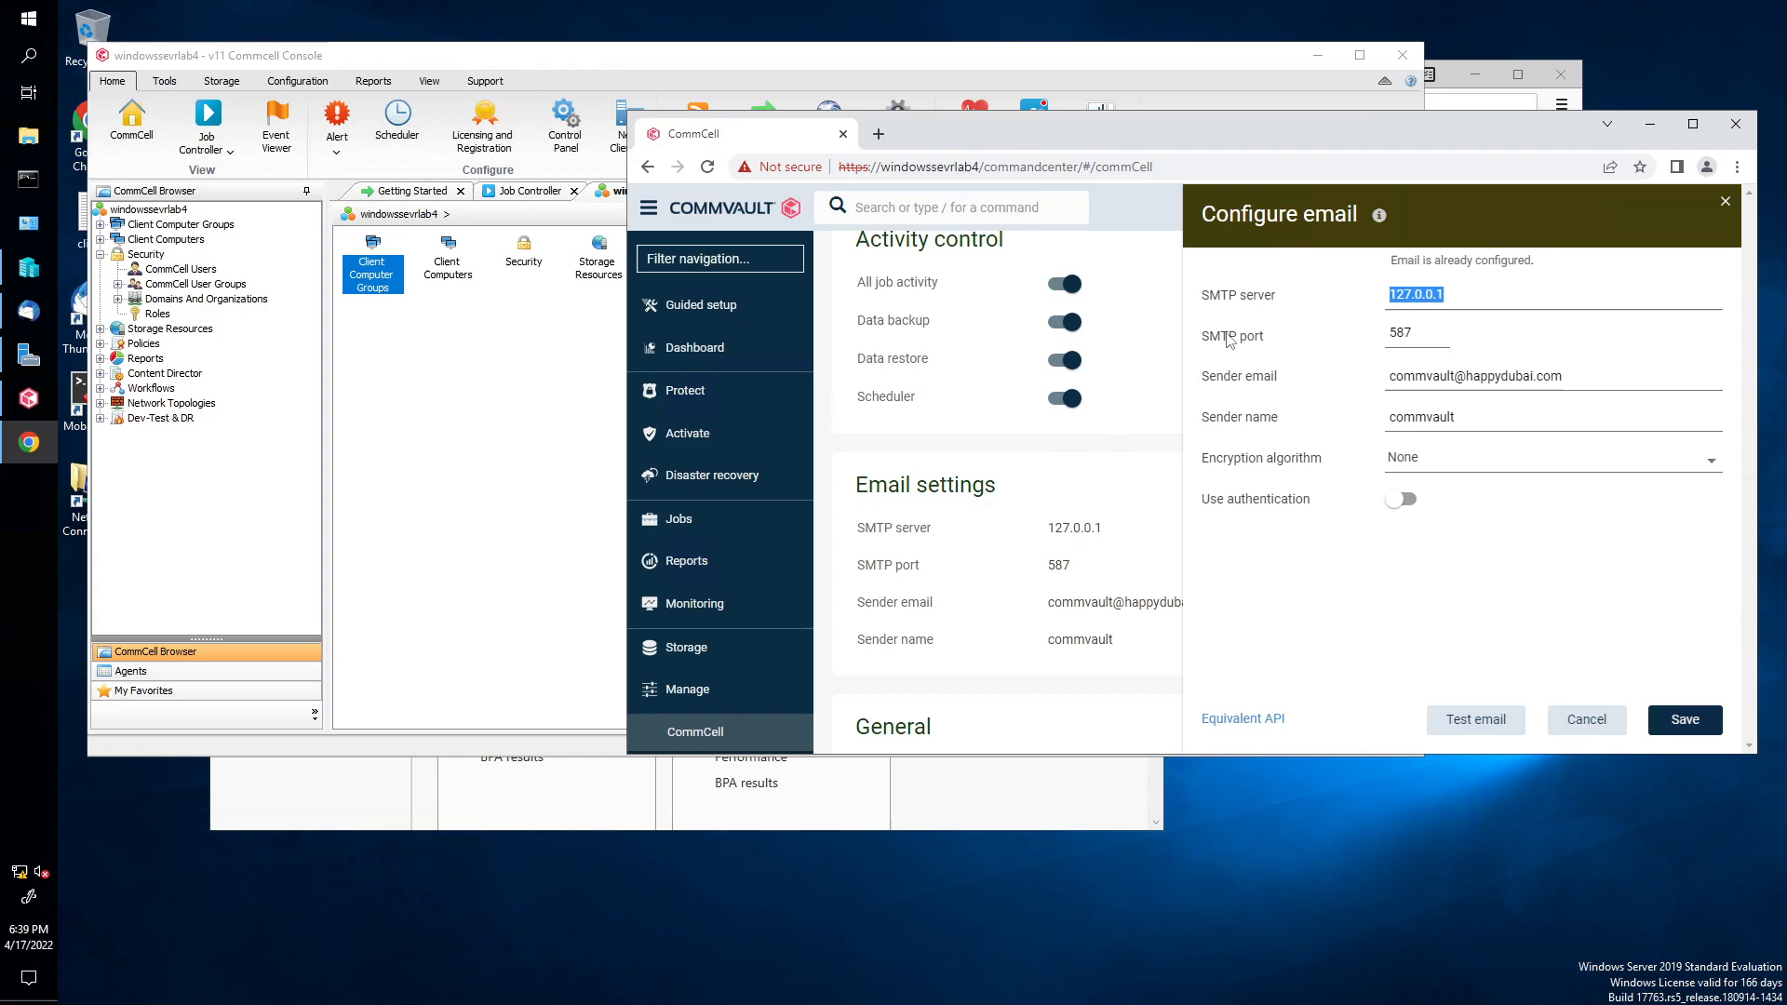
{"action": "left_click", "coordinate": [1412, 333]}
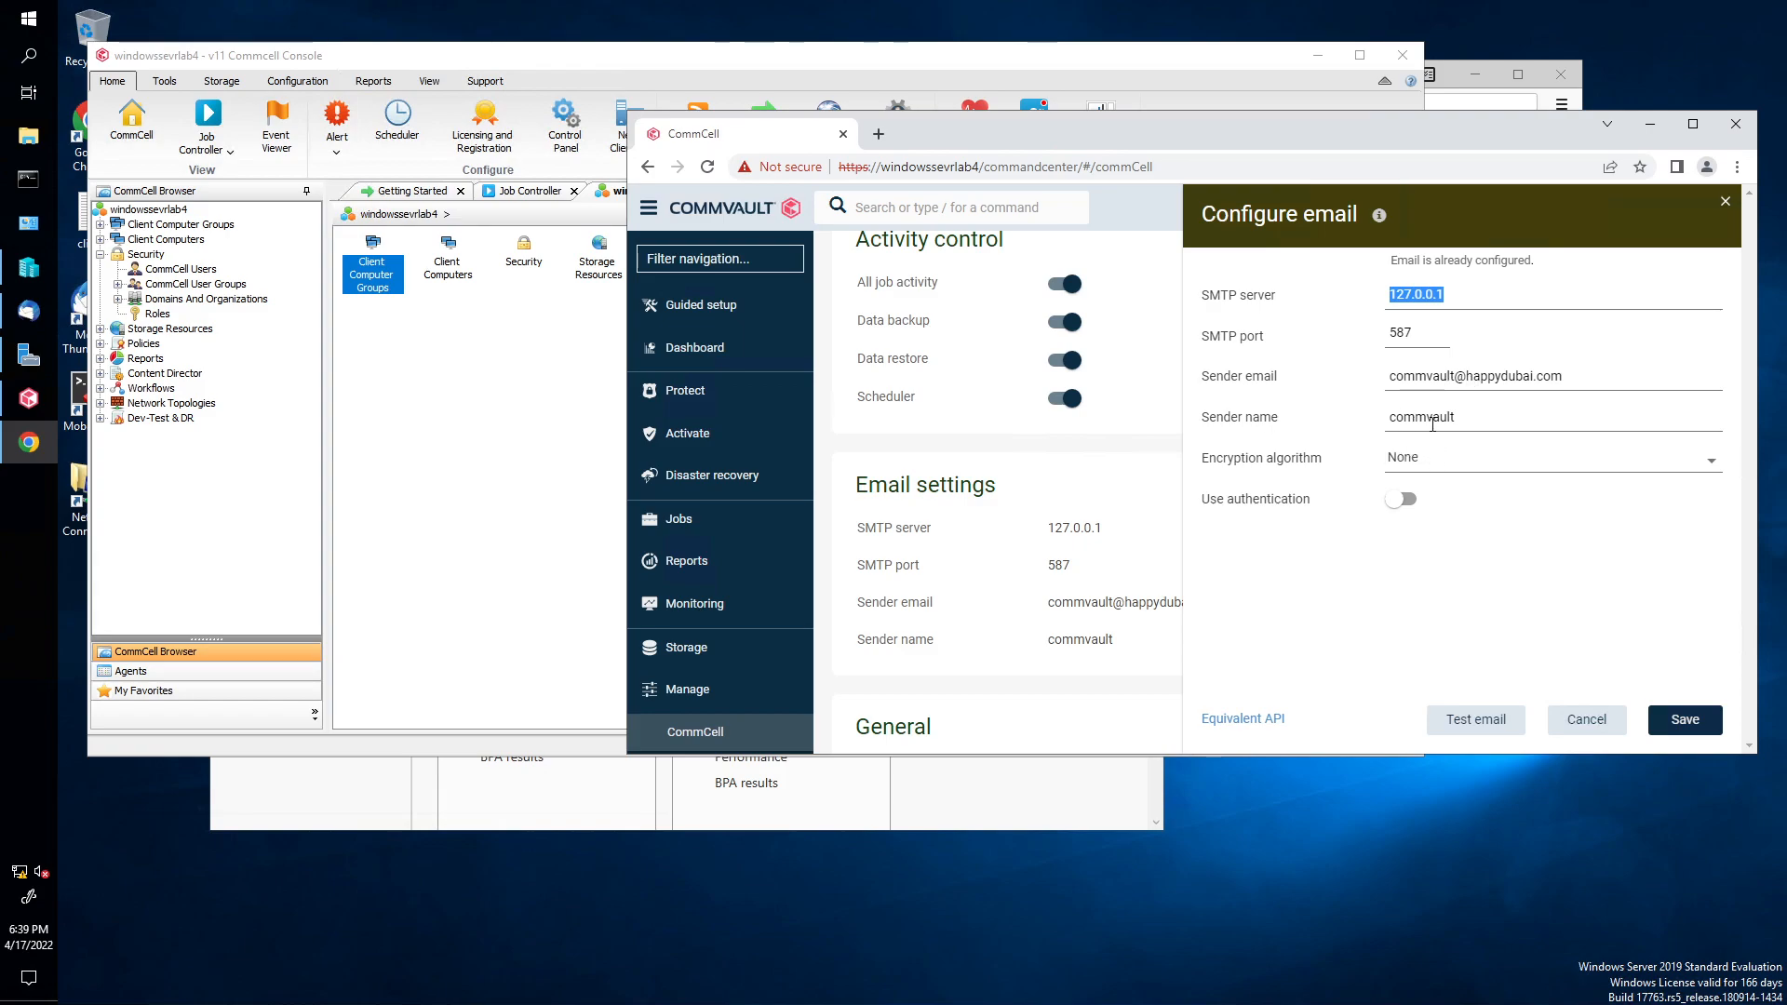
{"action": "mouse_move", "coordinate": [1476, 562]}
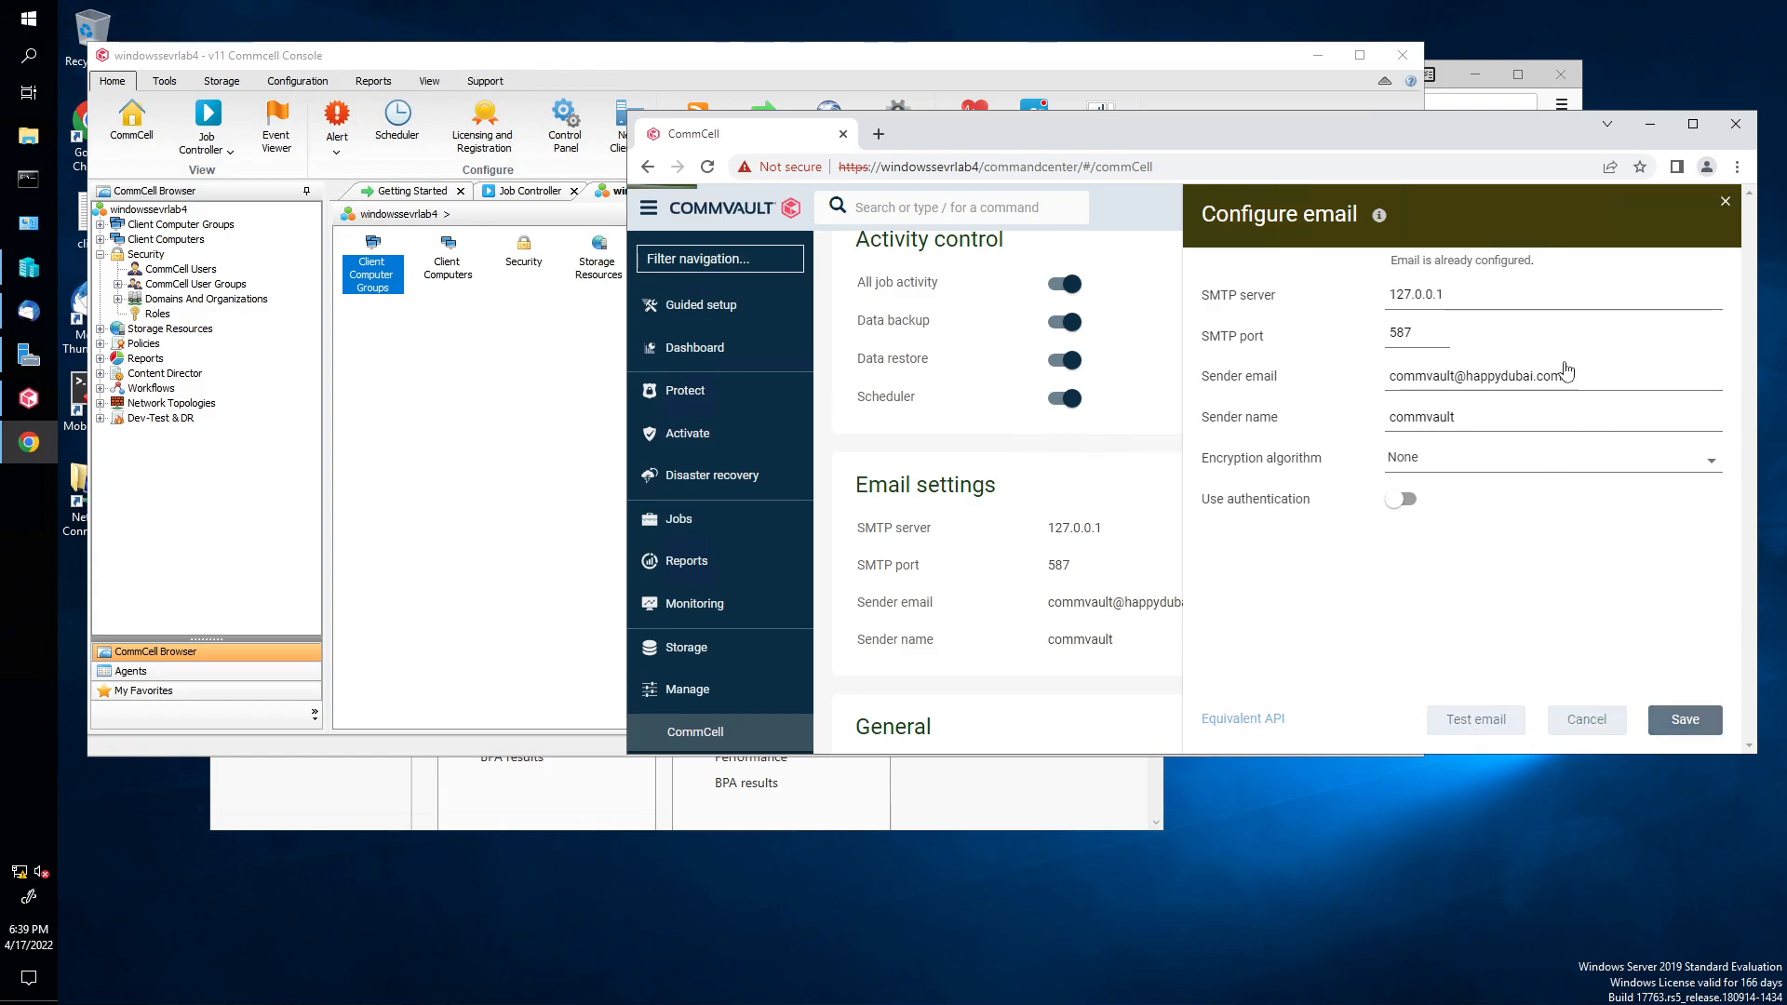
{"action": "left_click", "coordinate": [1474, 718]}
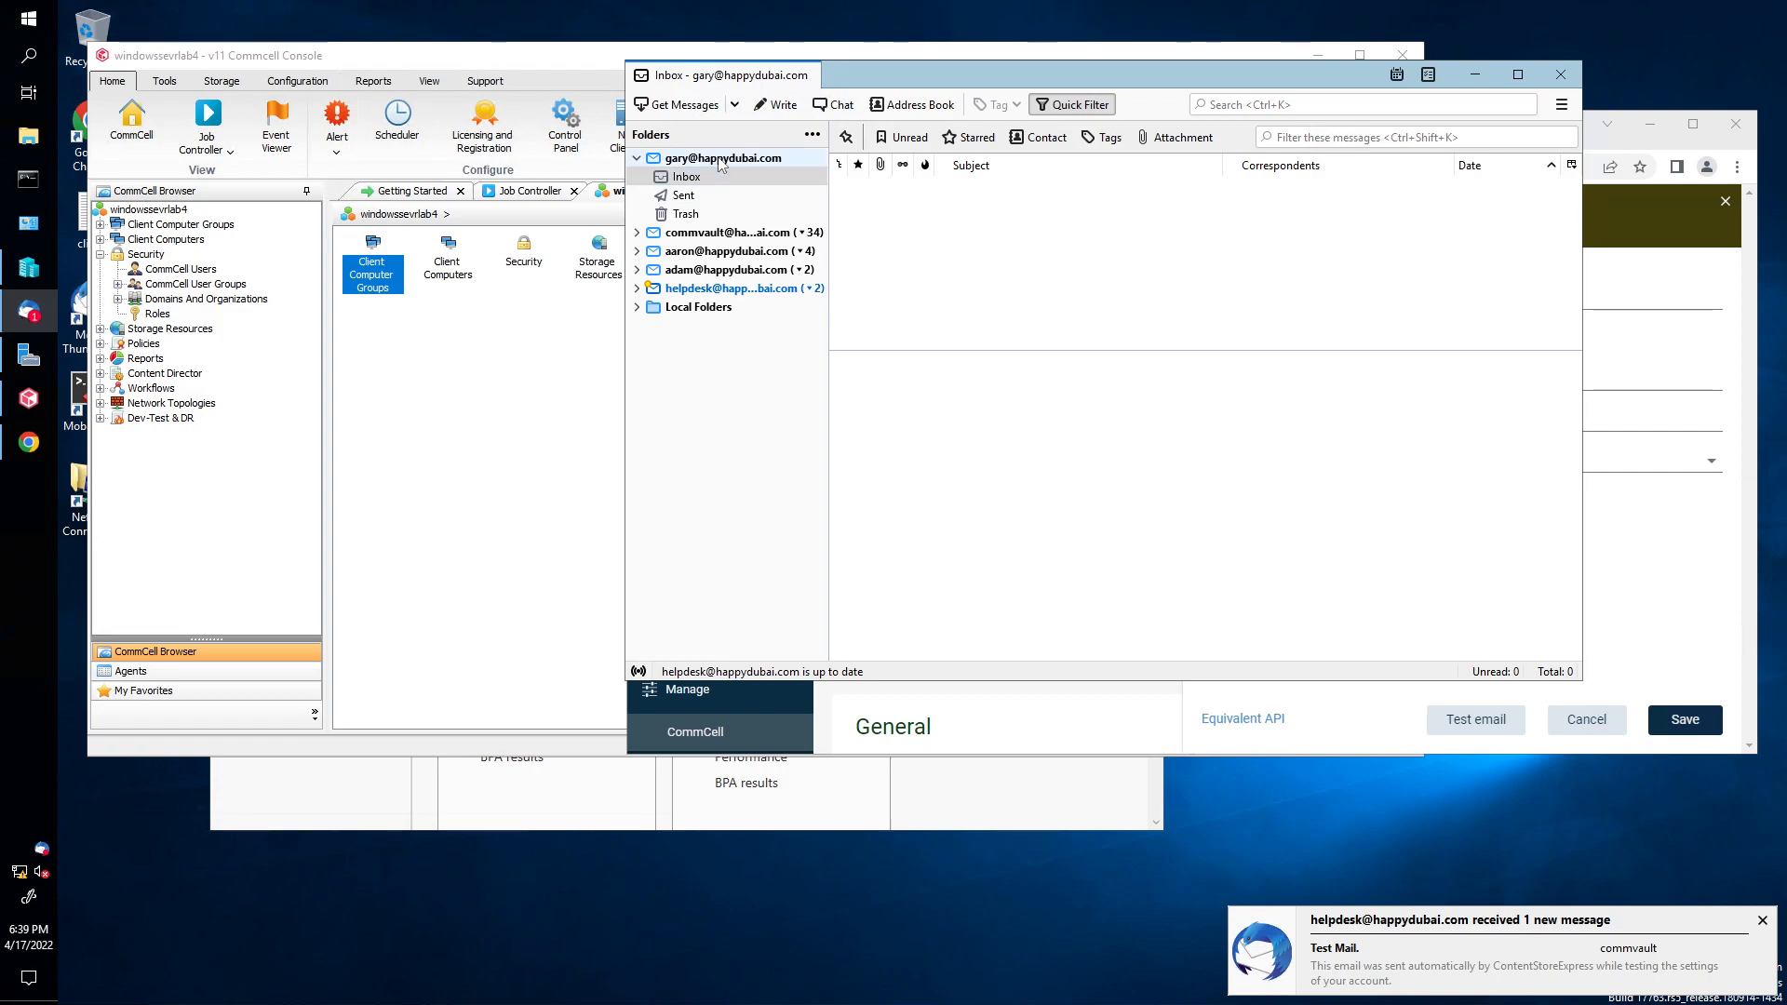
Step: Fetch new messages and read the Test Mail in the help desk inbox
{"action": "left_click", "coordinate": [726, 156]}
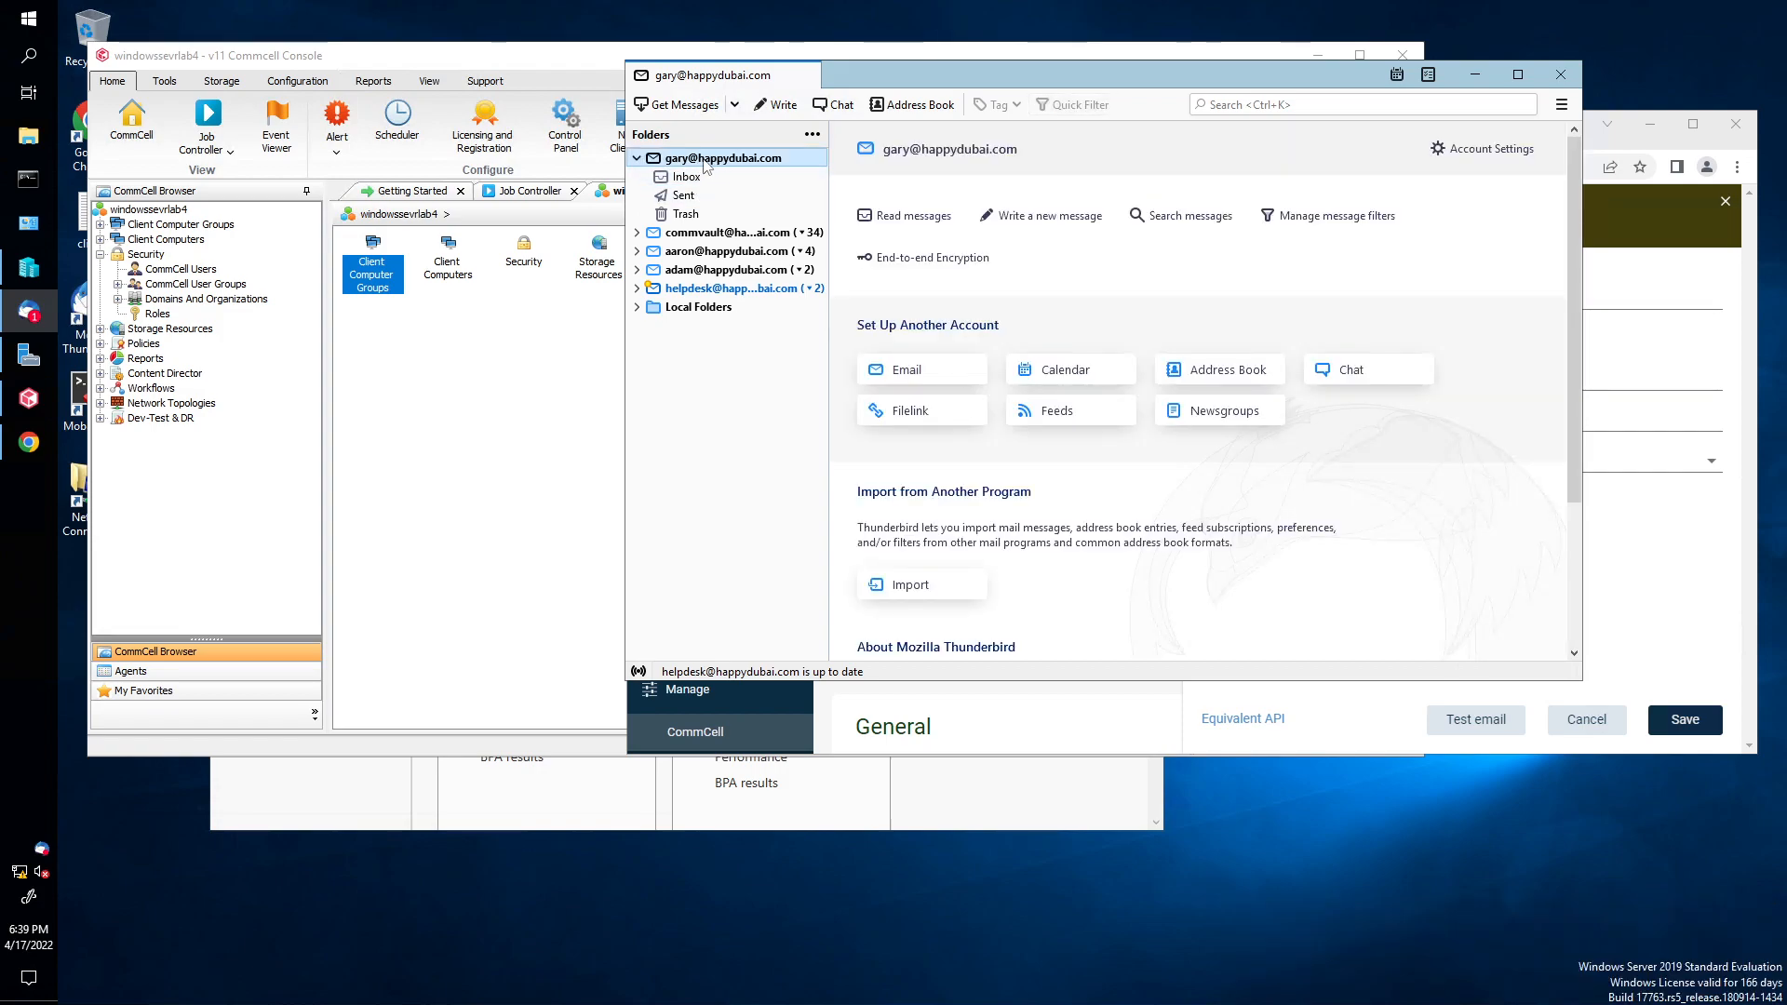
{"action": "right_click", "coordinate": [718, 156]}
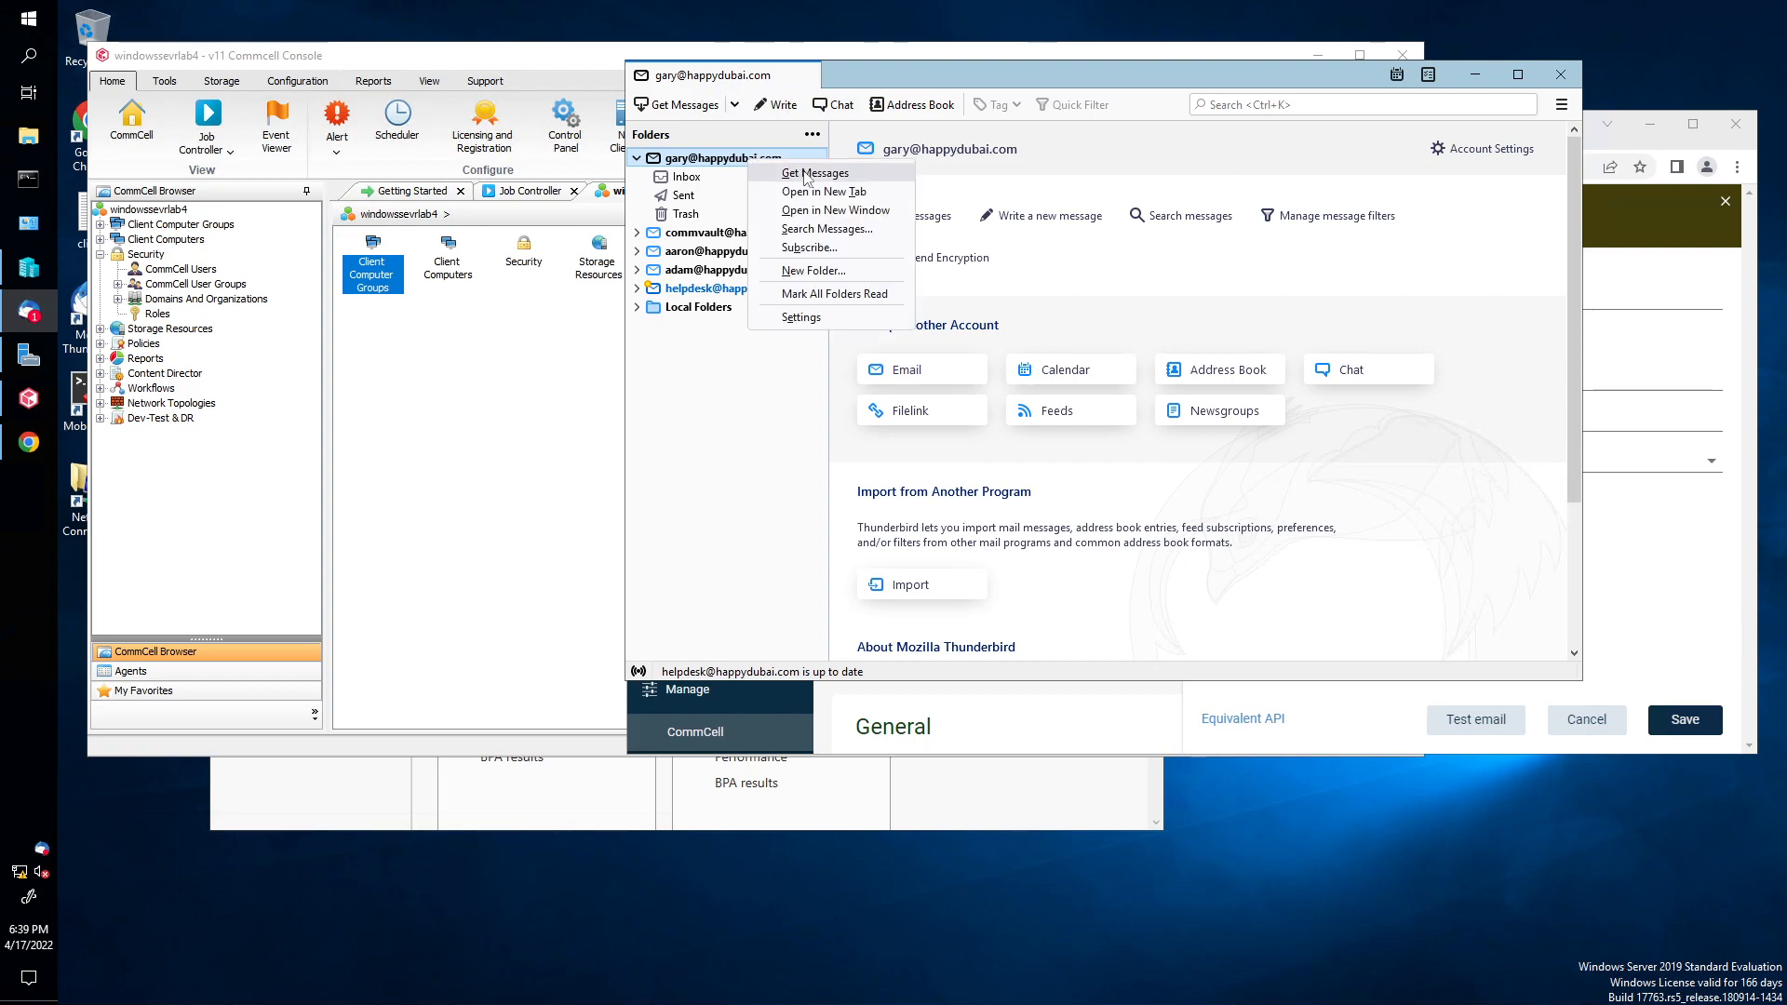
{"action": "left_click", "coordinate": [813, 171]}
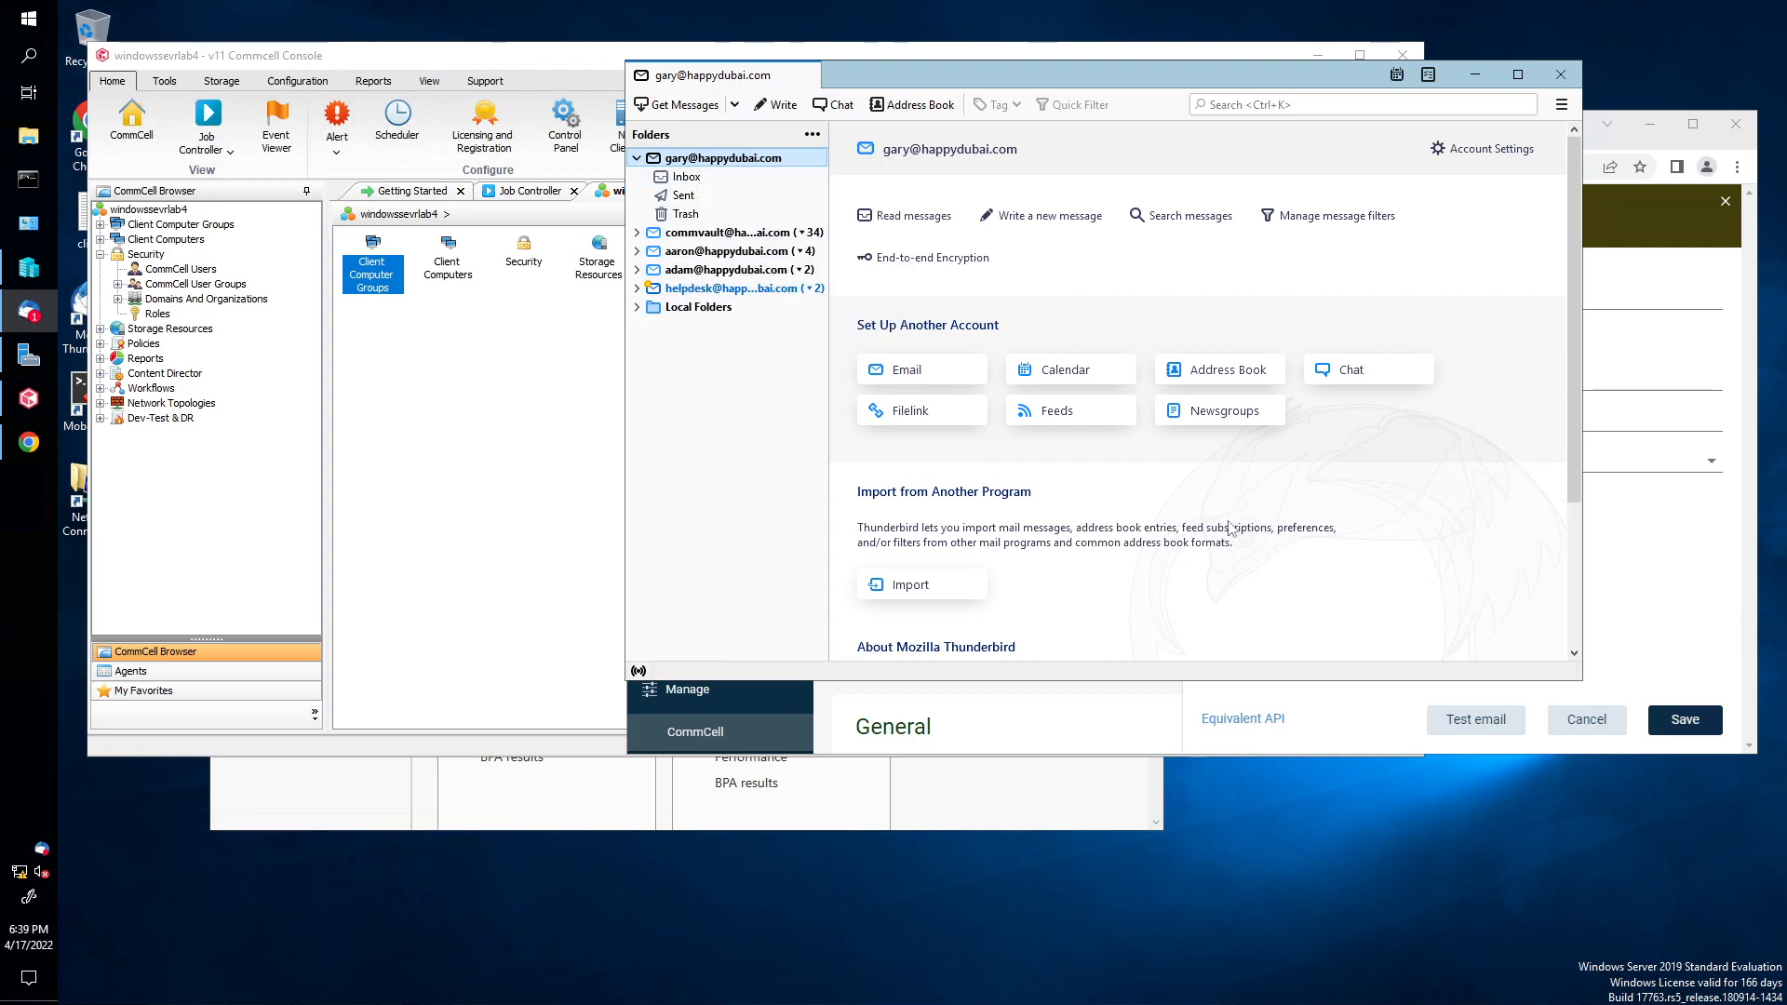
{"action": "left_click", "coordinate": [700, 307]}
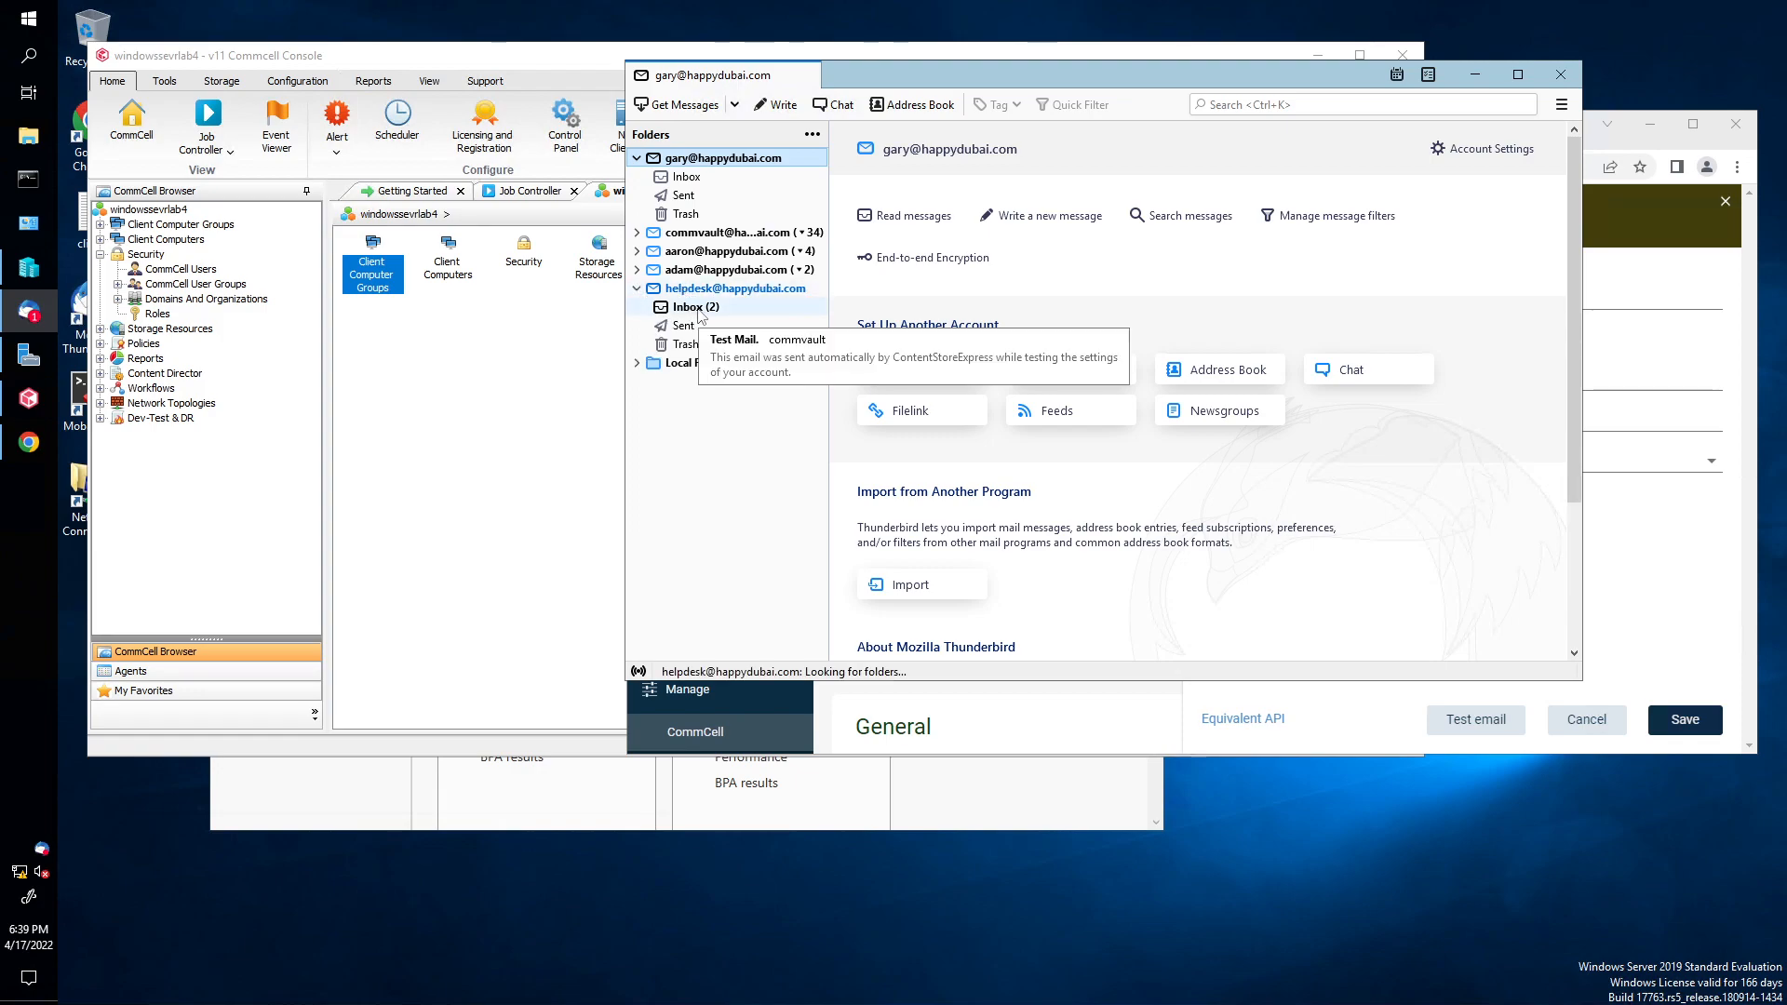
{"action": "left_click", "coordinate": [689, 305]}
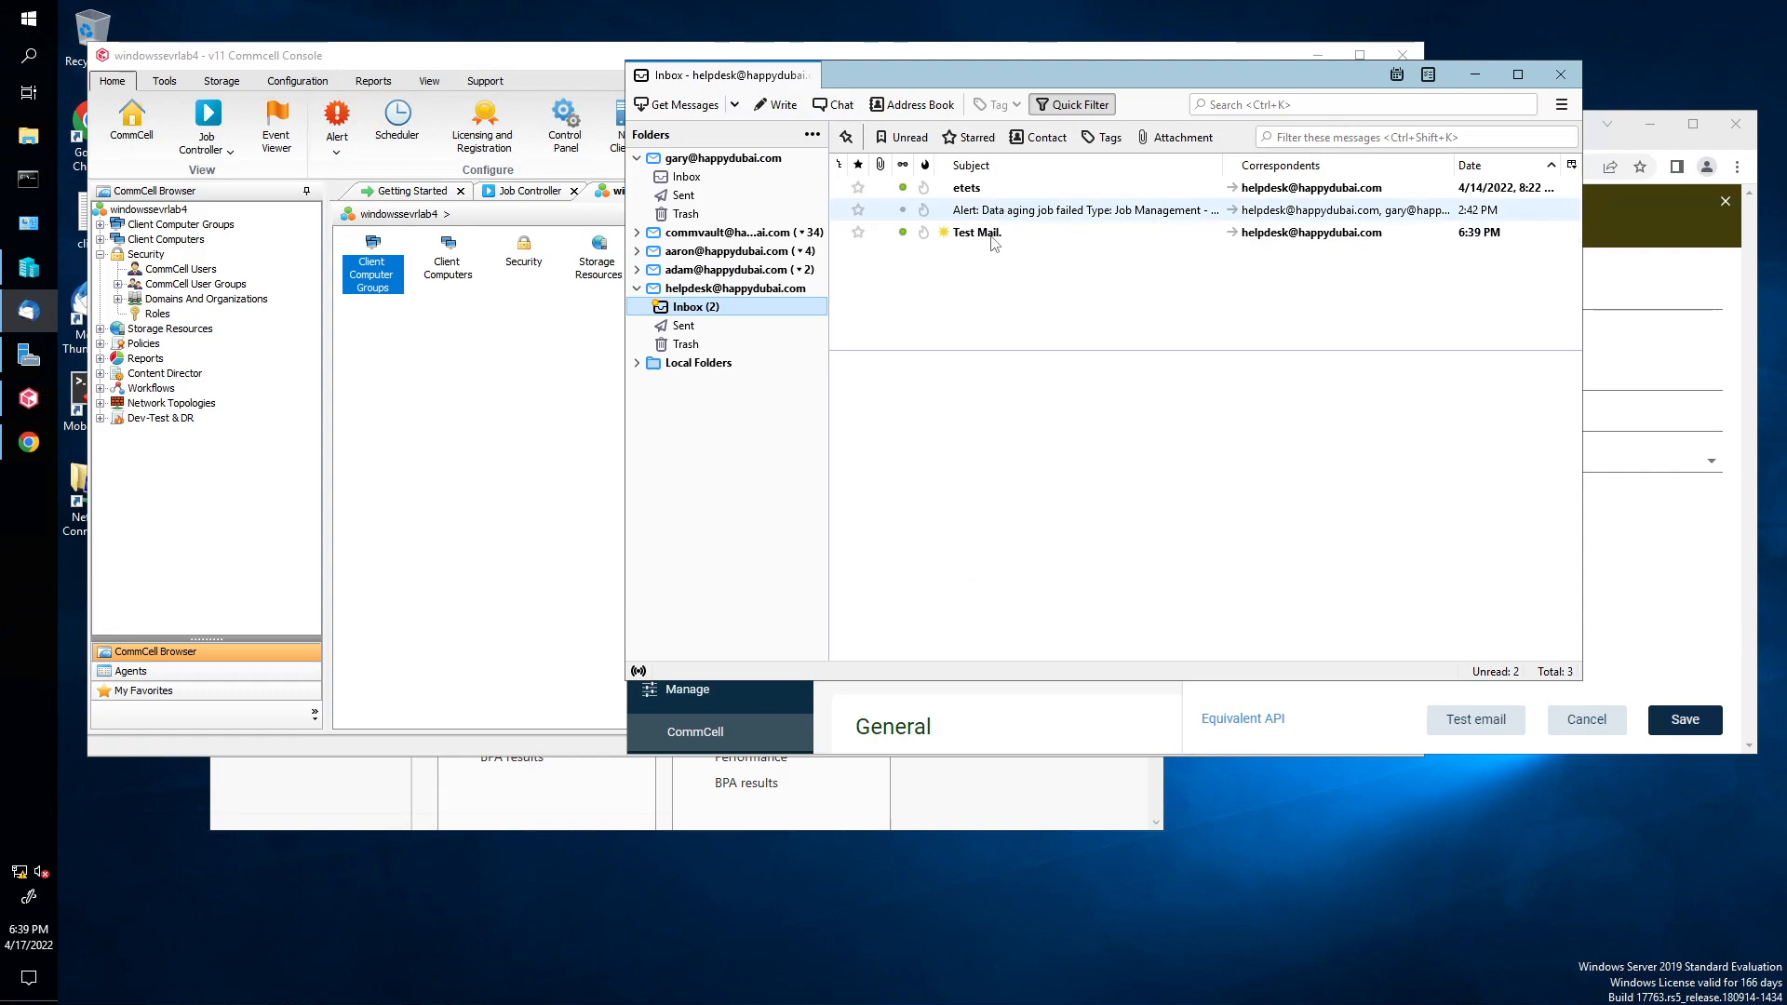
{"action": "left_click", "coordinate": [974, 230]}
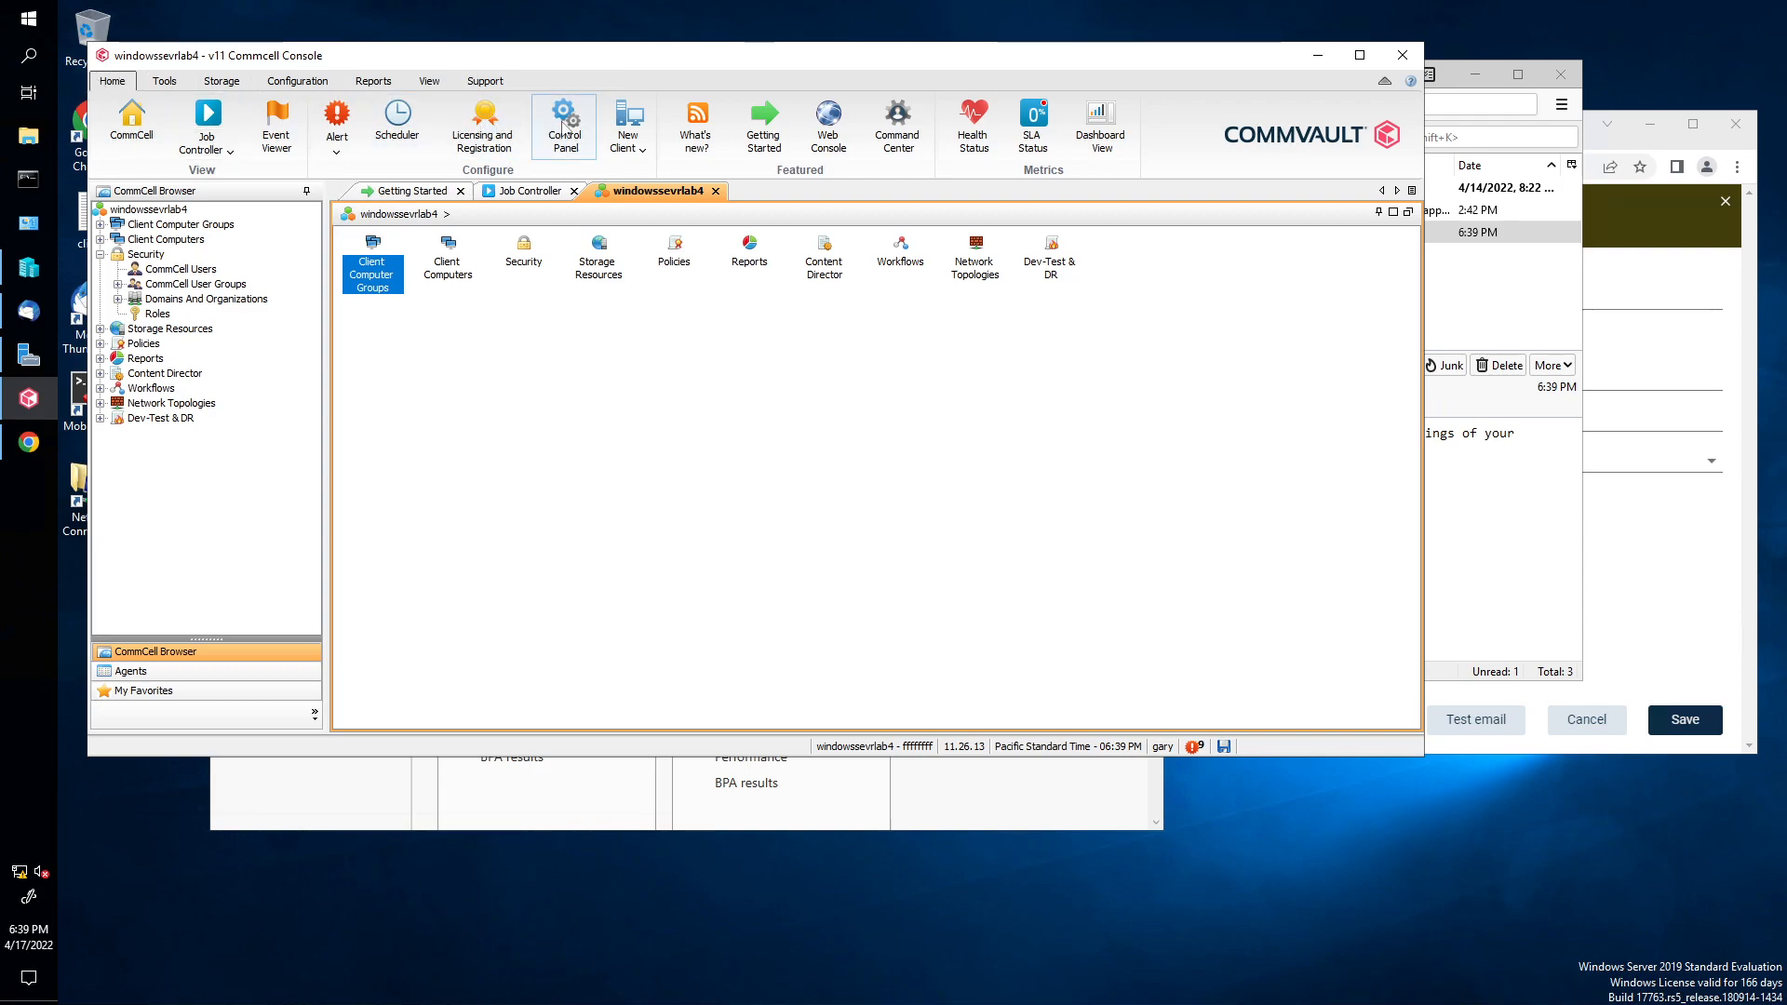
Step: Send a test mail from the Control Panel's E-Mail and Web Server settings and confirm it sent
{"action": "left_click", "coordinate": [562, 122]}
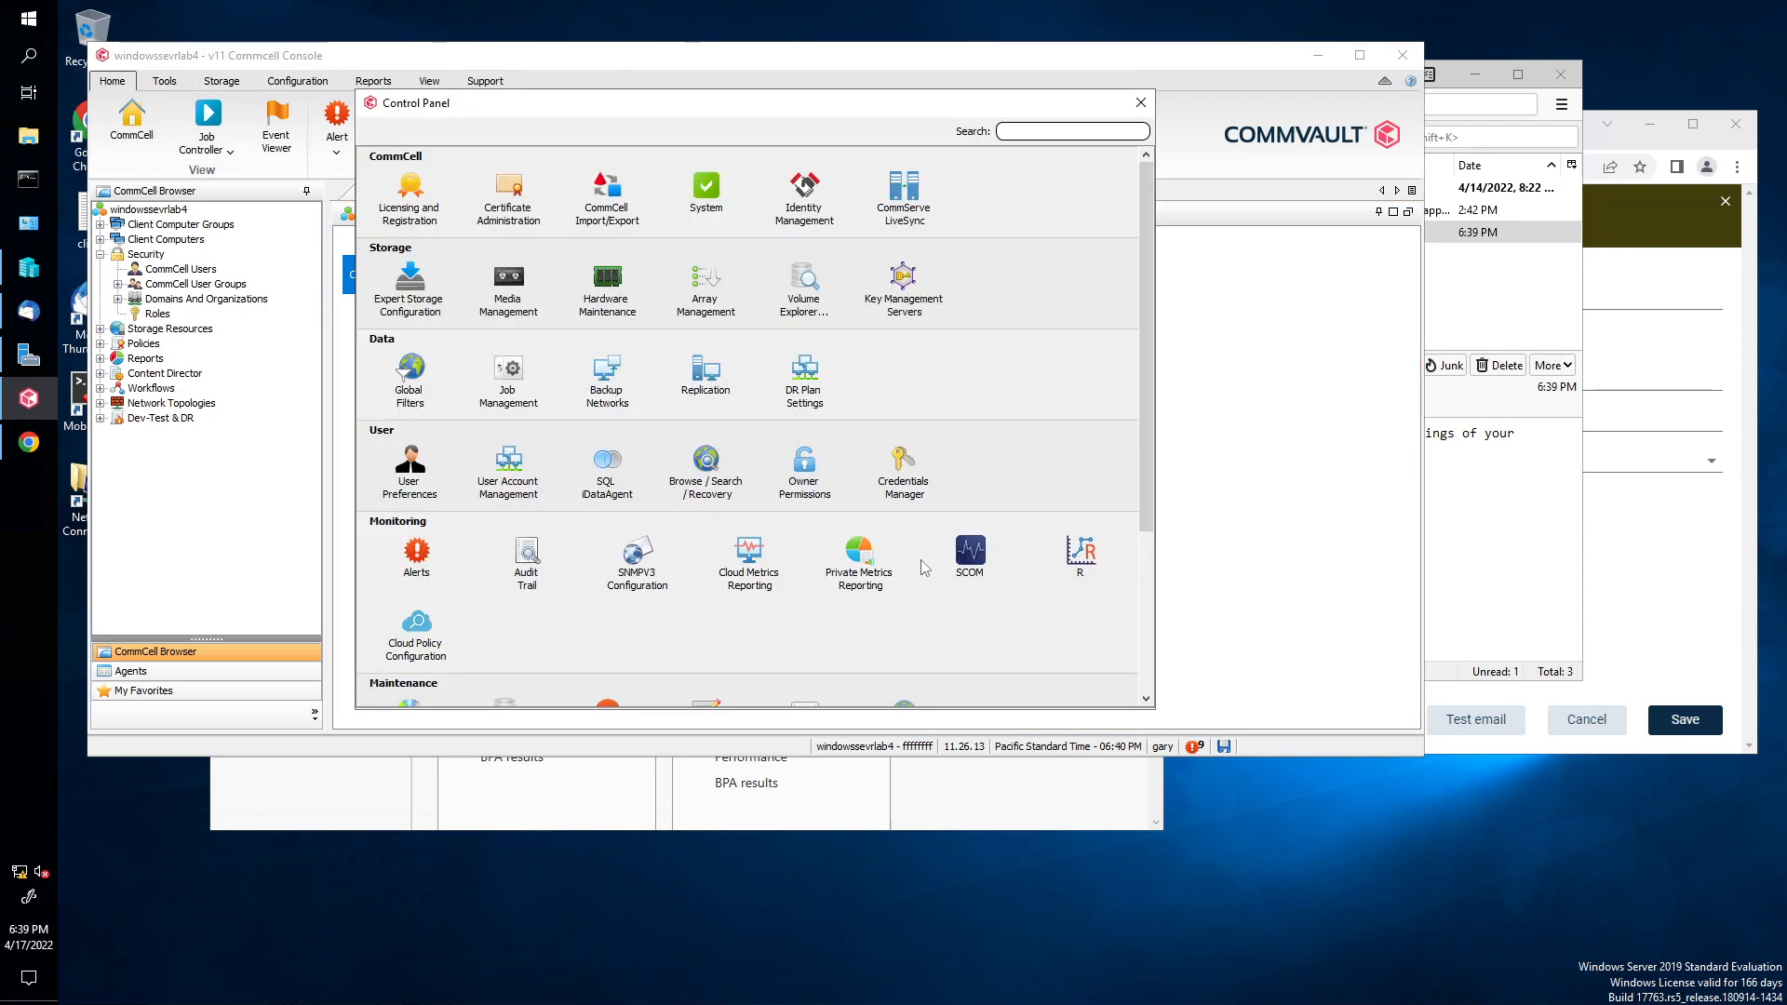
{"action": "scroll", "scroll_direction": "down", "scroll_amount": 3}
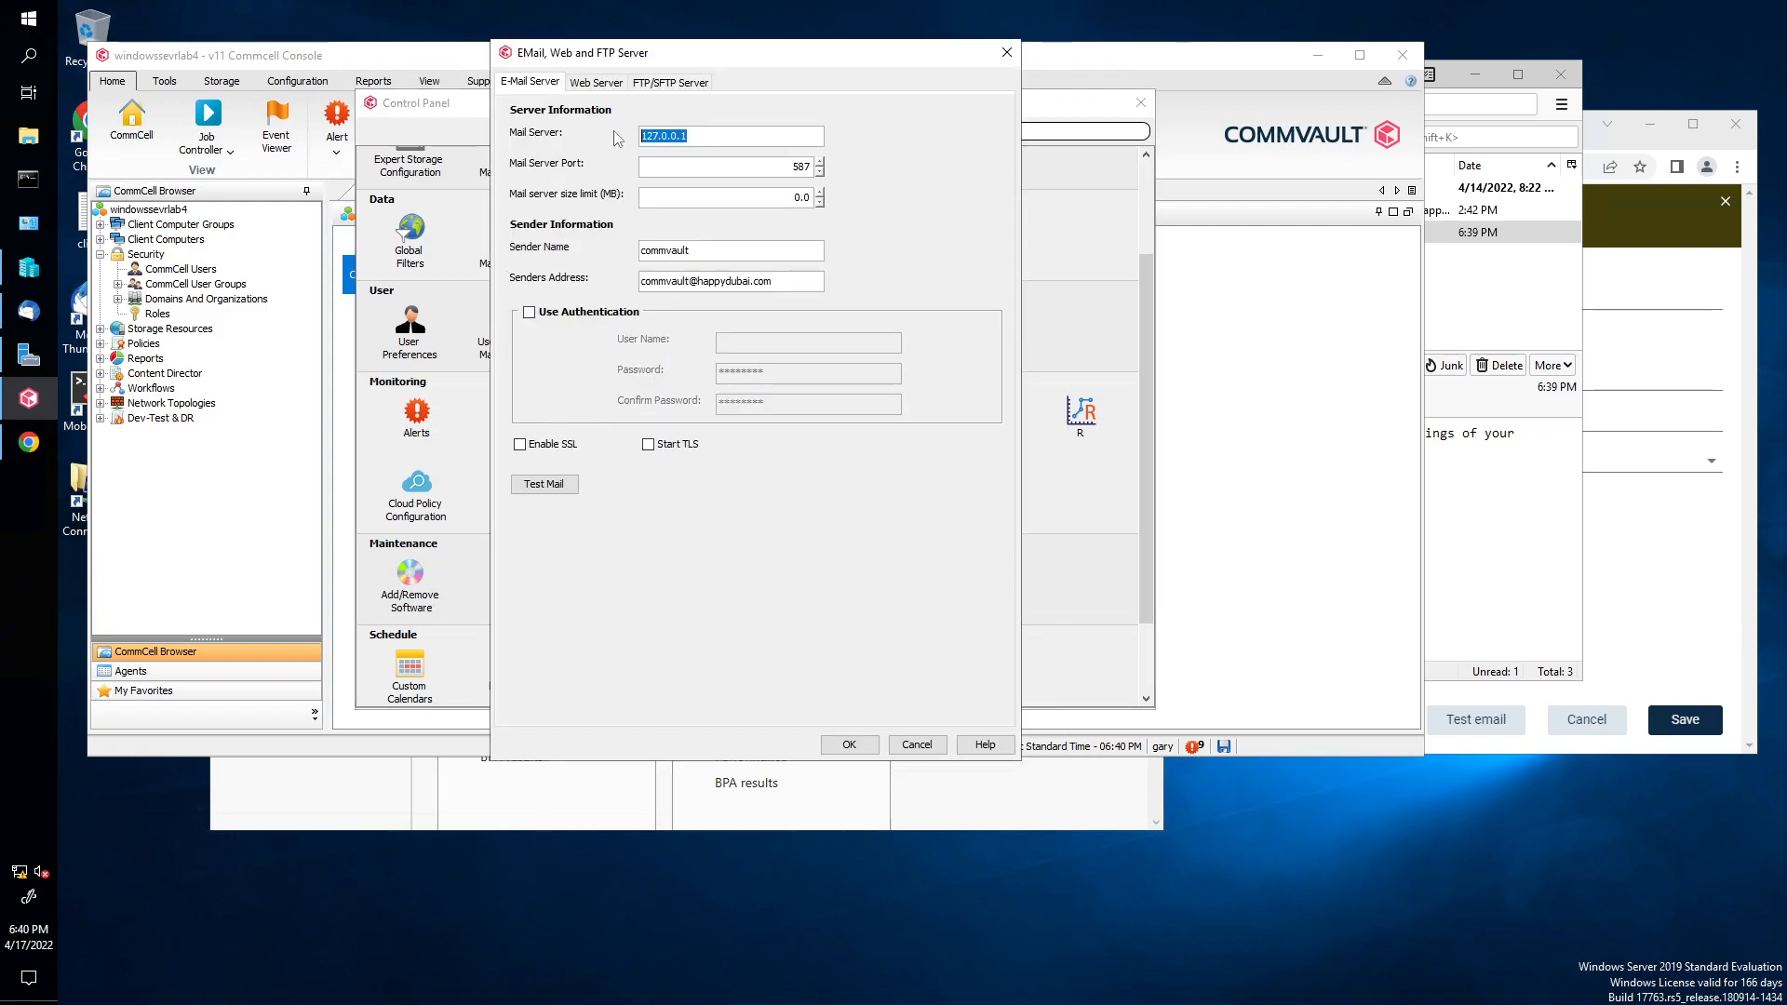
{"action": "mouse_move", "coordinate": [661, 171]}
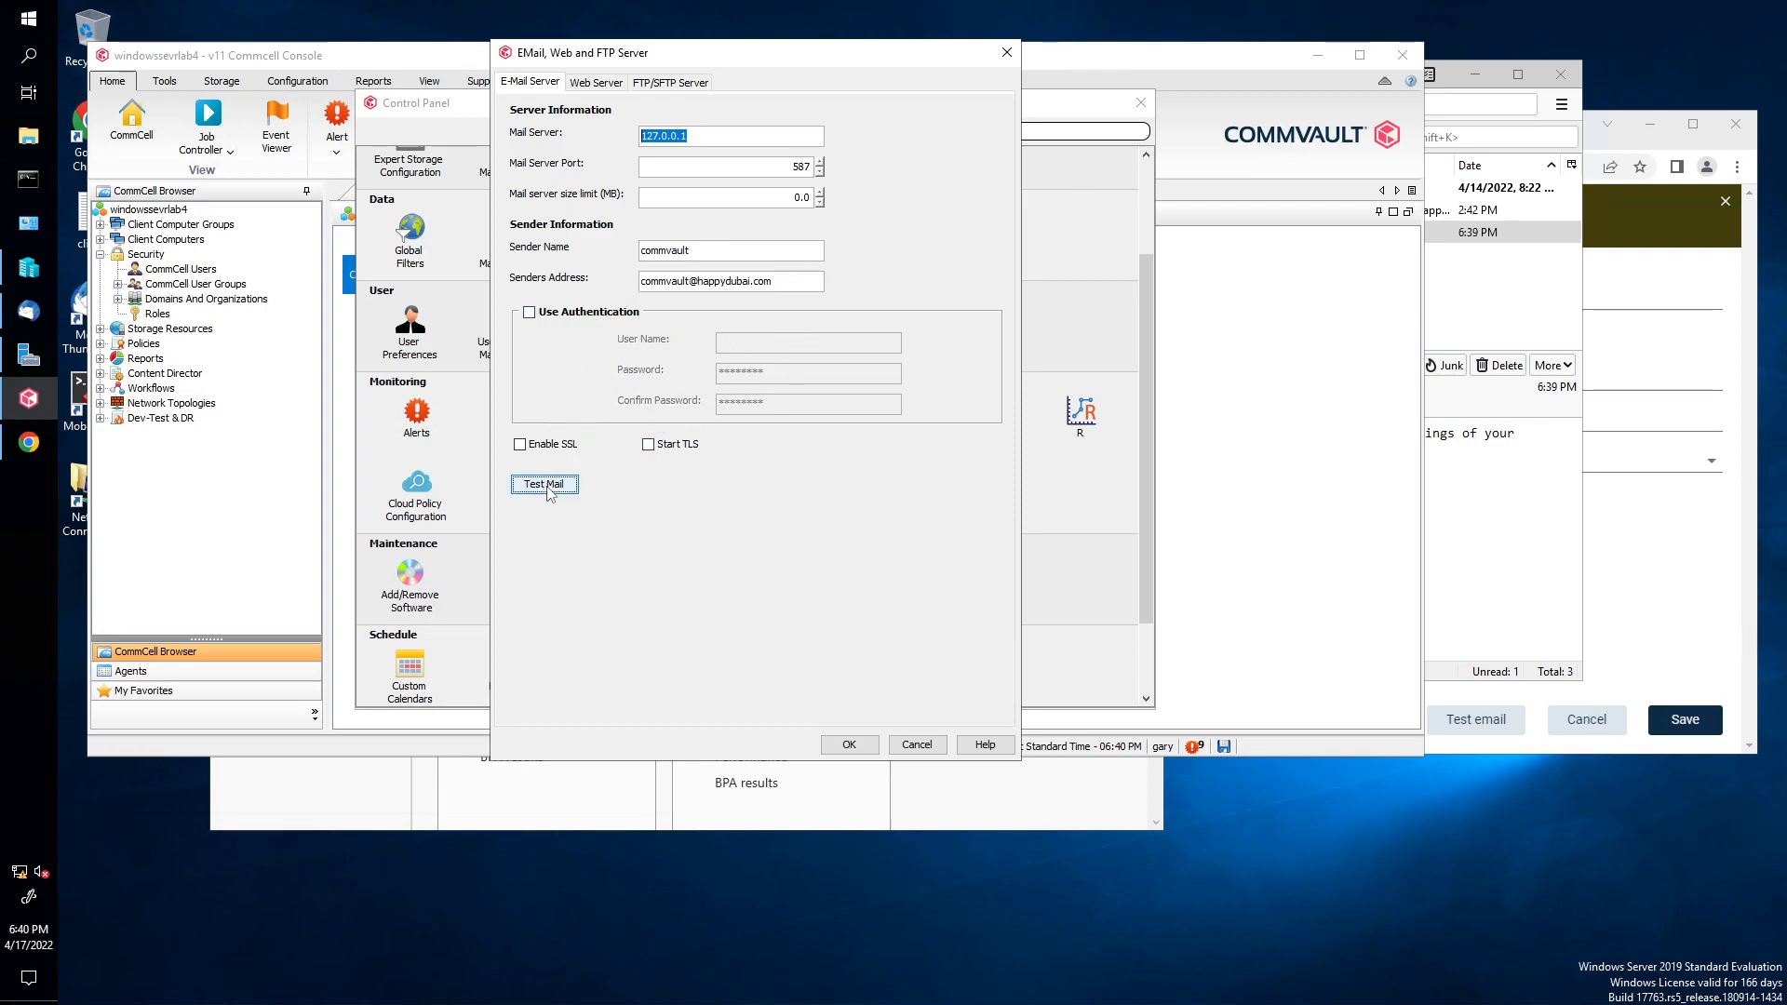
{"action": "left_click", "coordinate": [543, 484]}
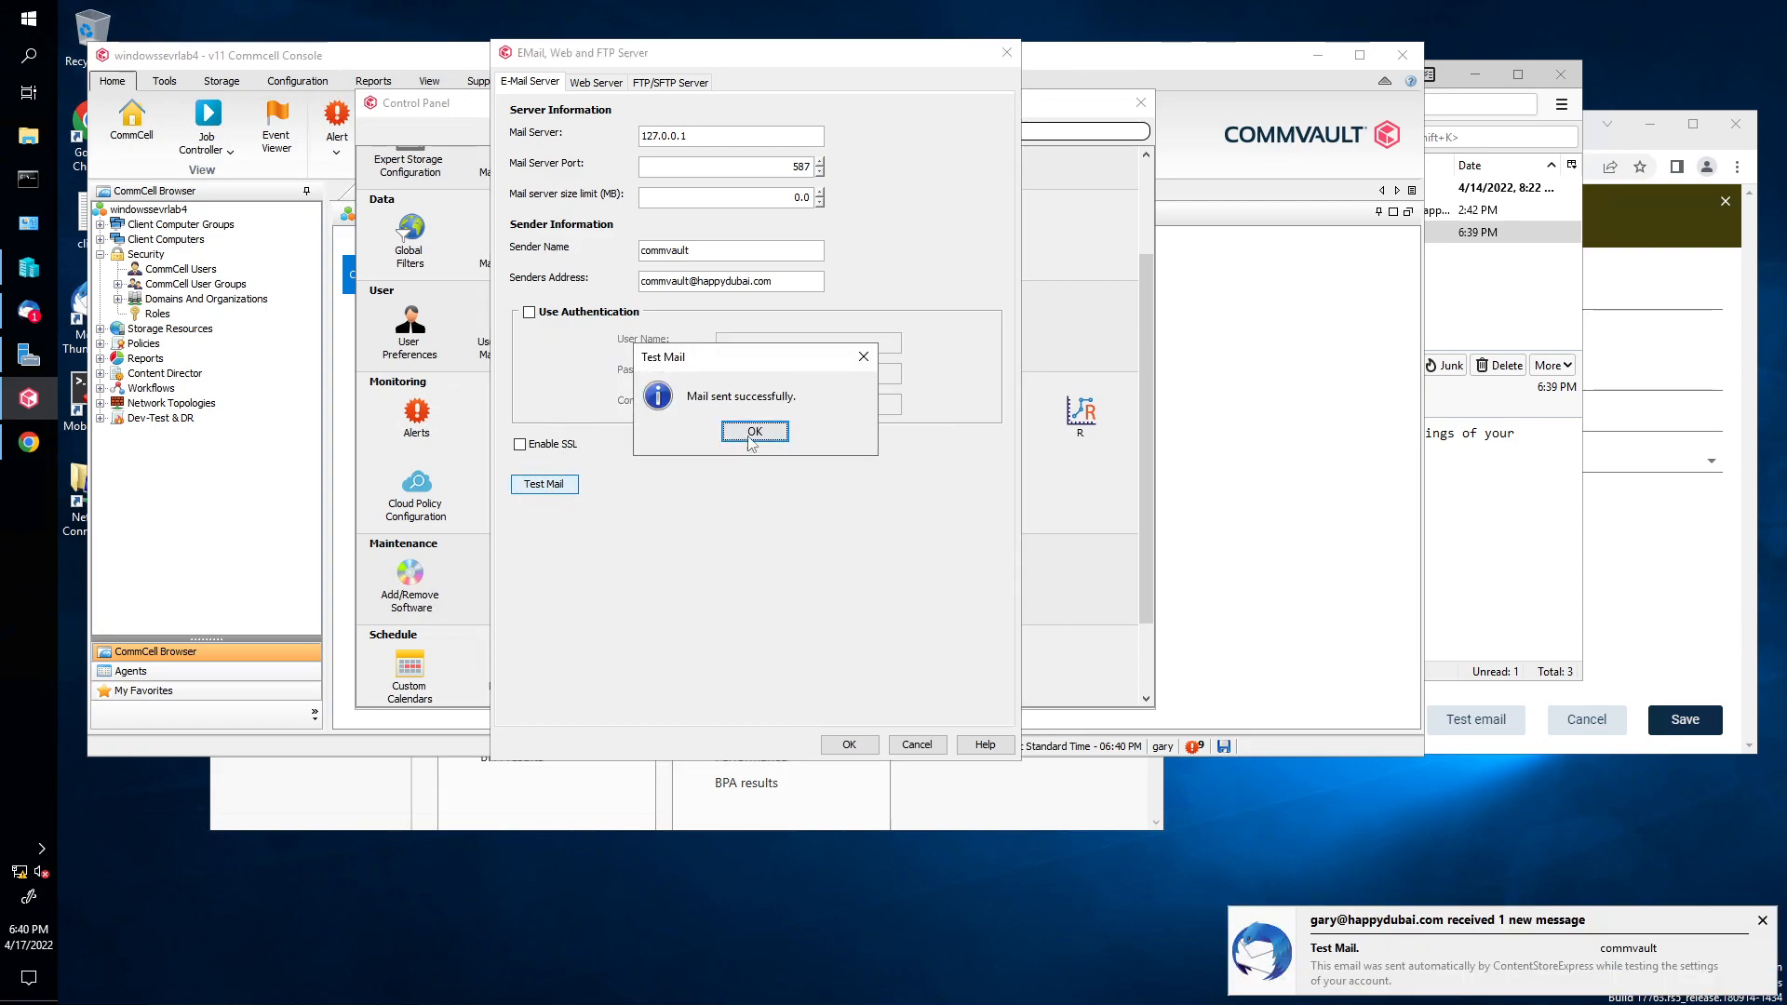
{"action": "left_click", "coordinate": [754, 430]}
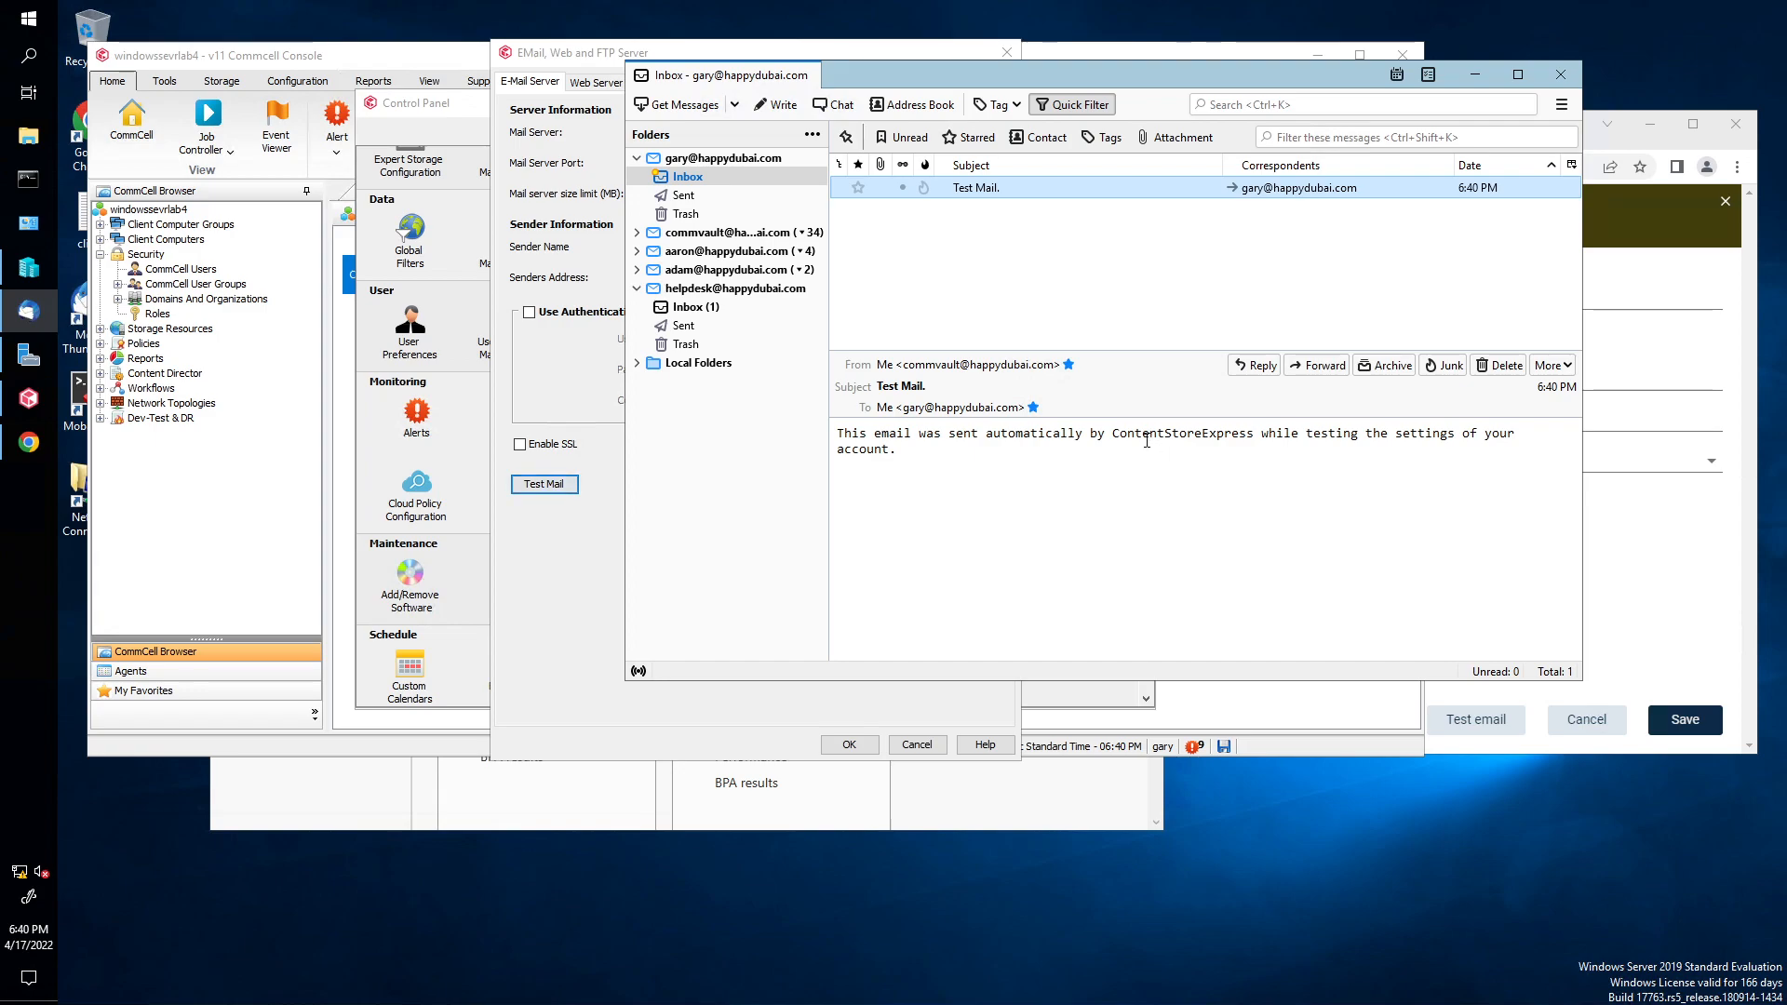
Step: Move the Thunderbird window aside and close the mail server settings dialog
{"action": "left_click_drag", "start_coordinate": [1133, 432], "coordinate": [897, 449]}
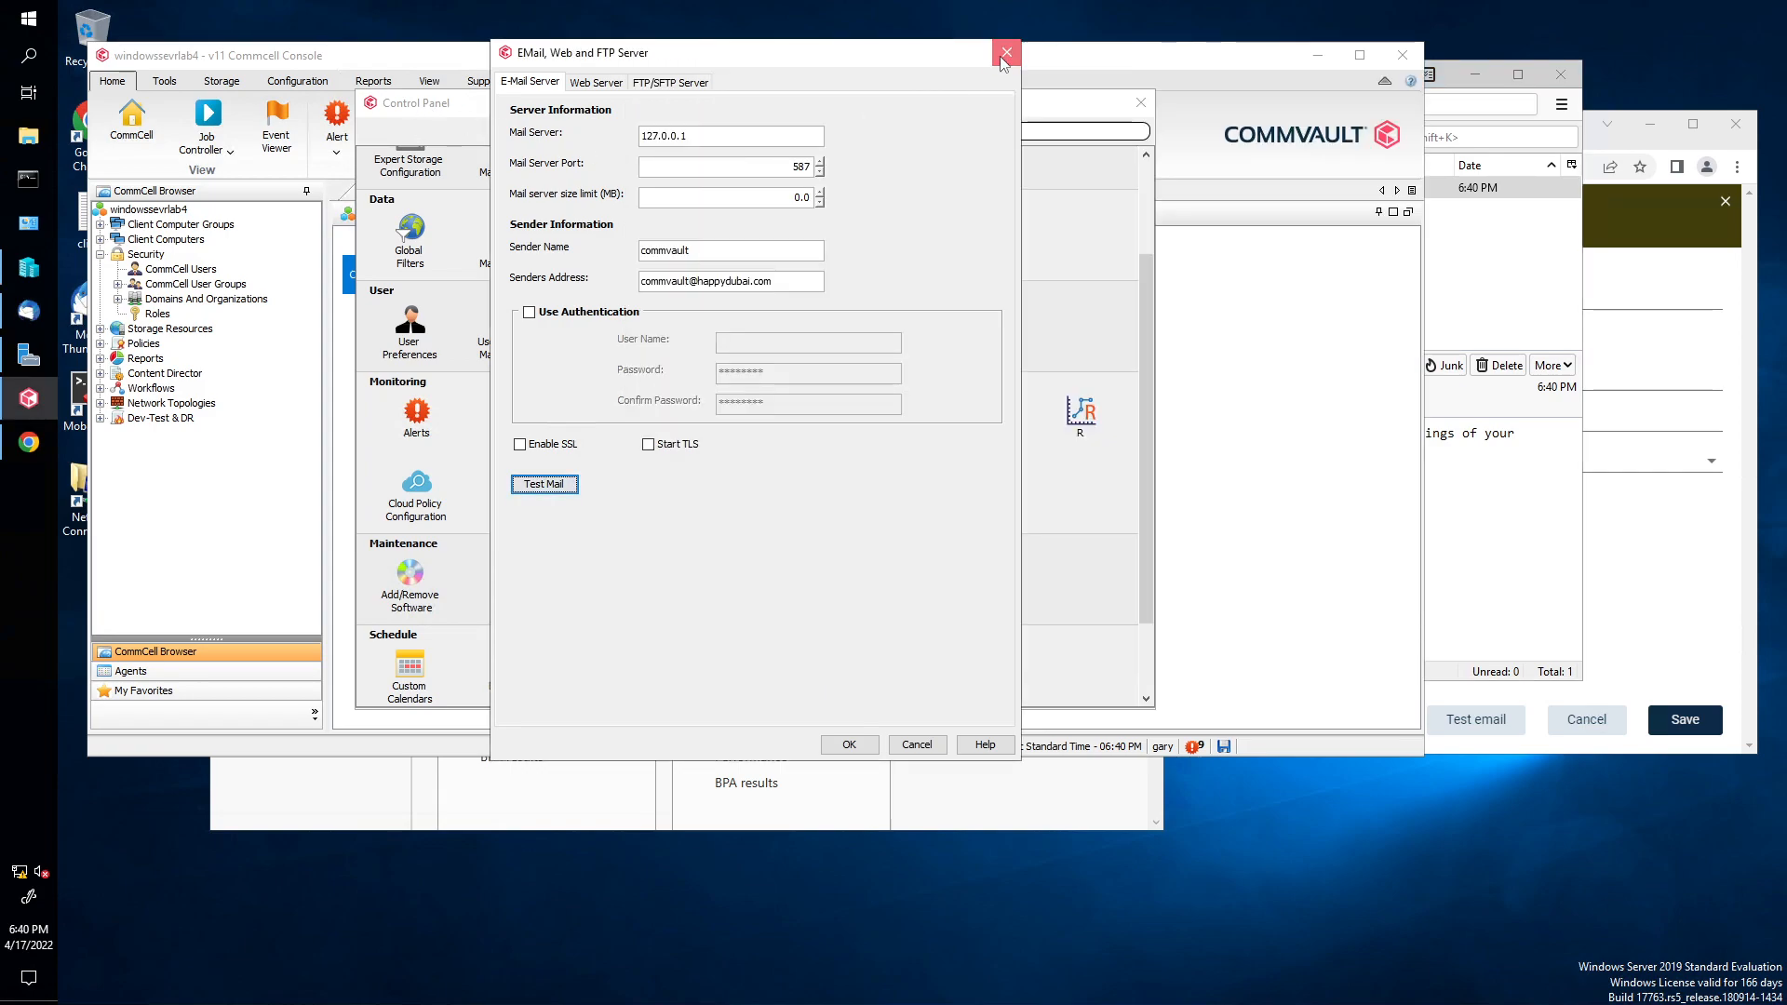
{"action": "left_click", "coordinate": [1003, 54]}
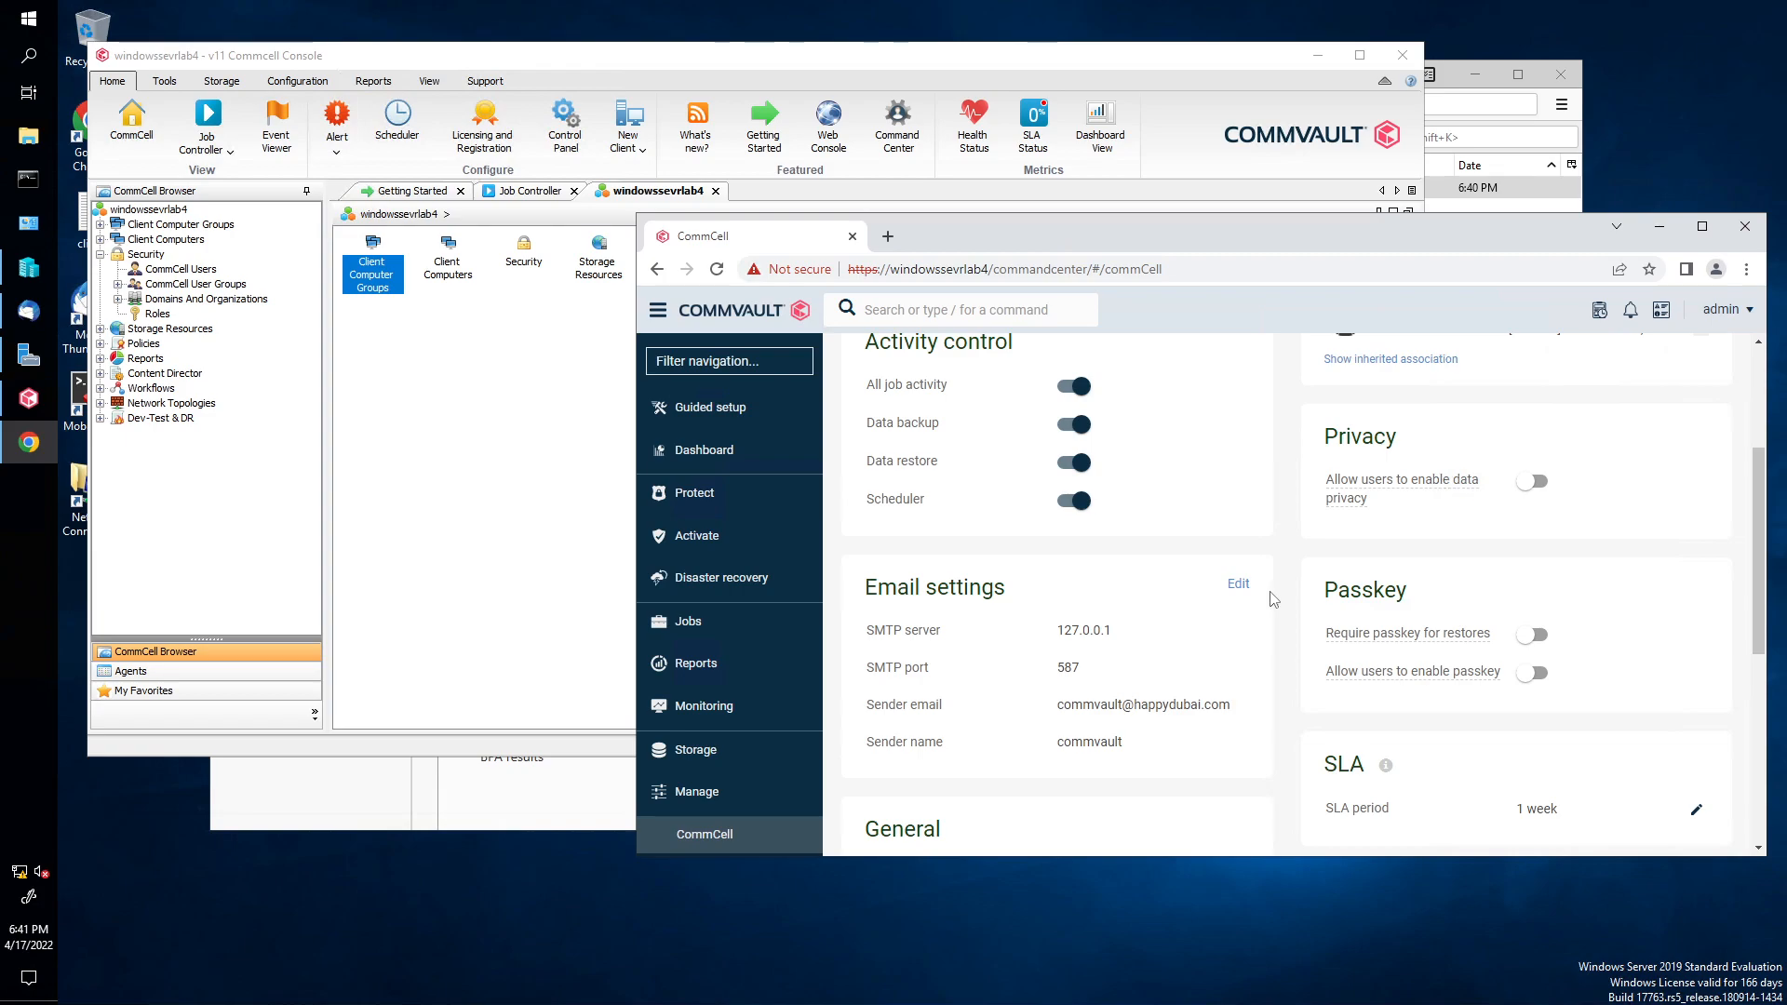
{"action": "mouse_move", "coordinate": [888, 616]}
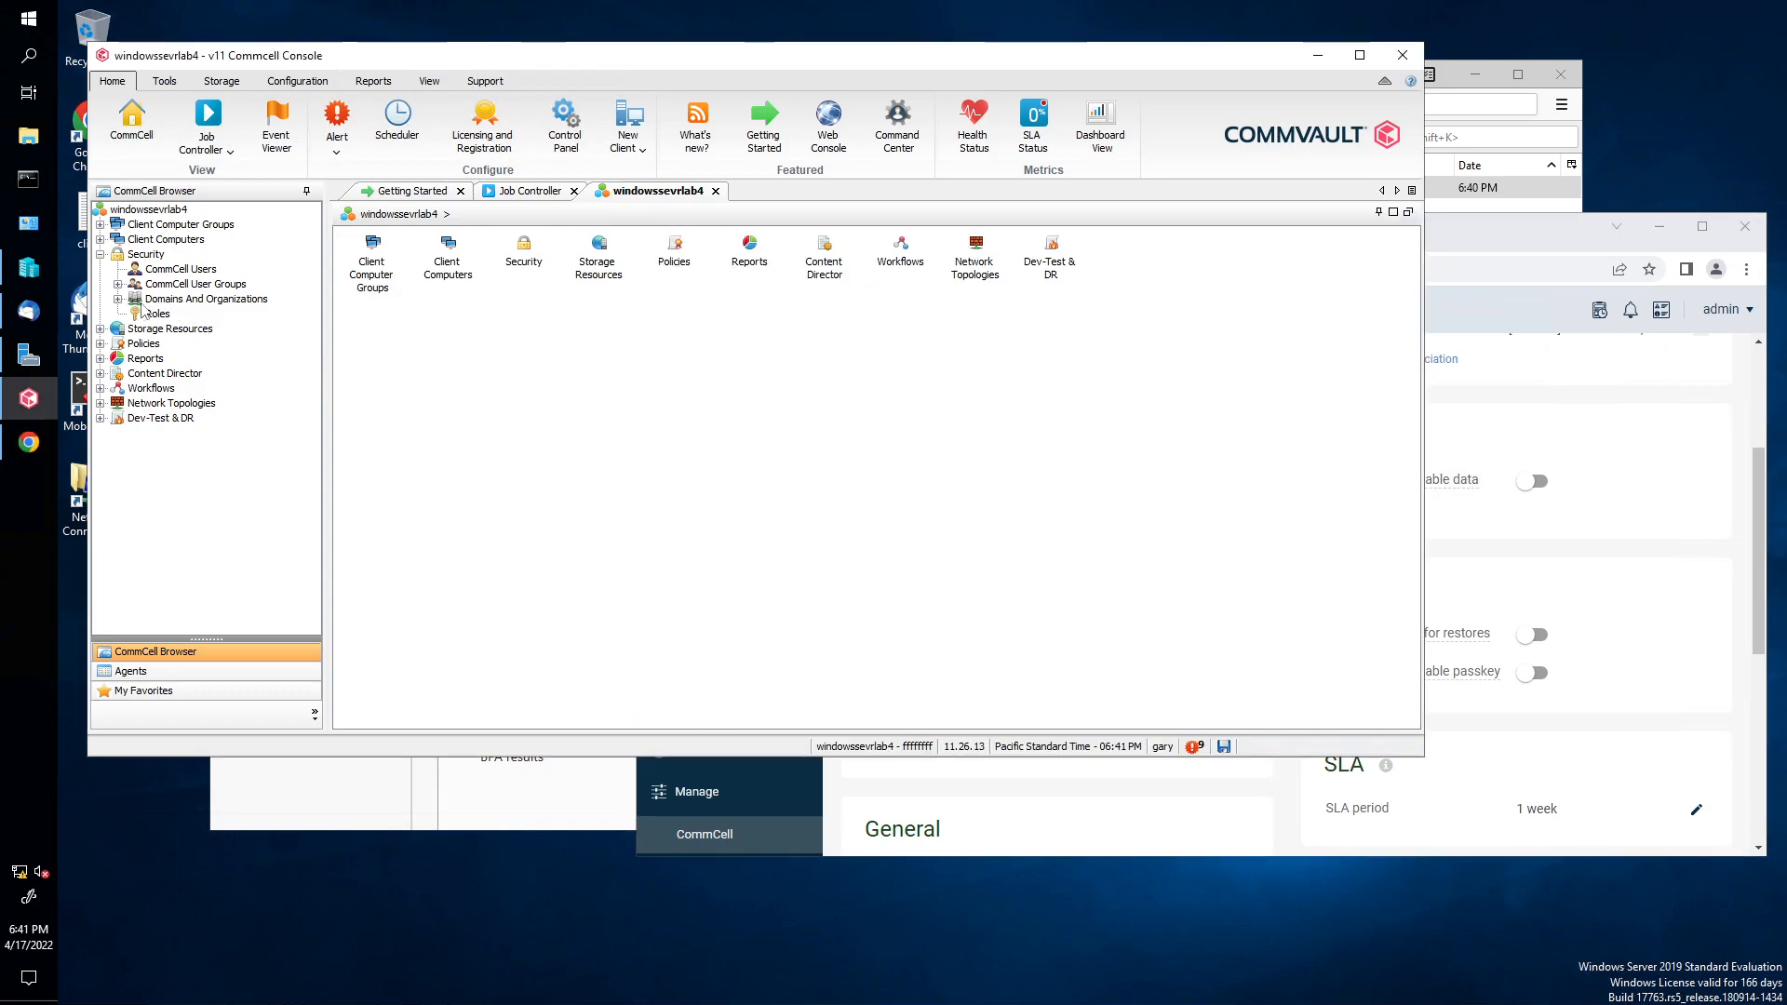
{"action": "mouse_move", "coordinate": [143, 311]}
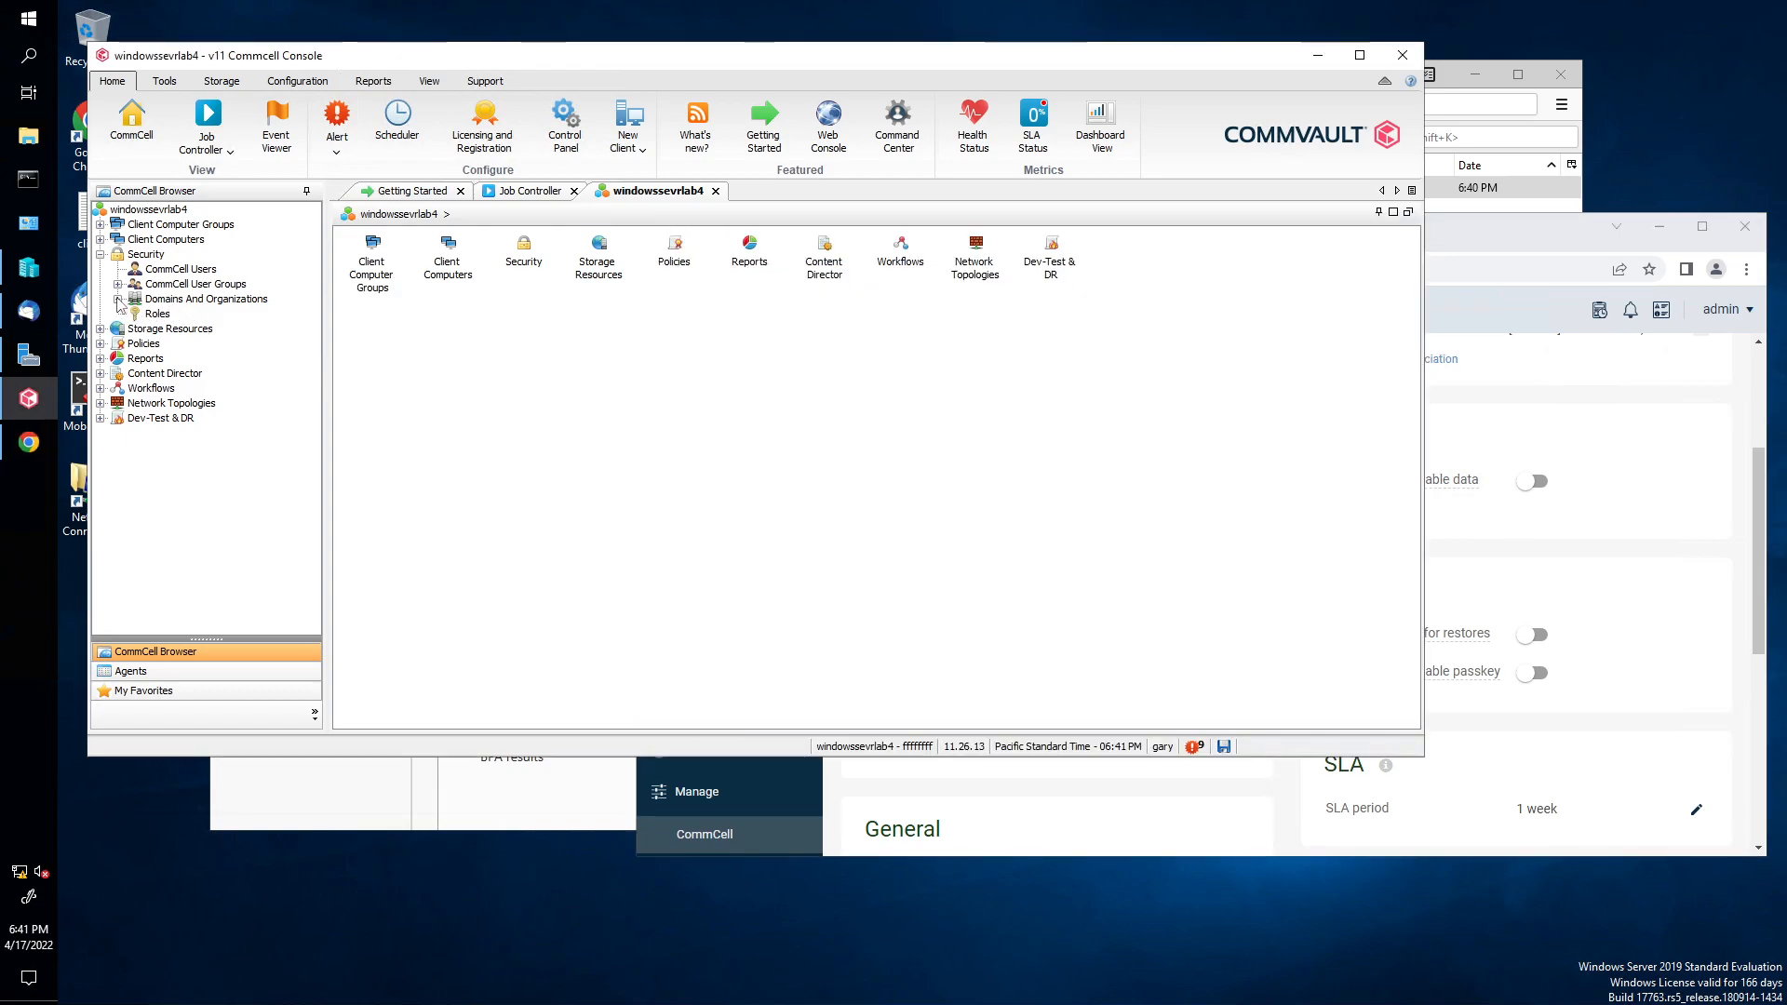
Step: Expand Domains And Organizations and show the happydubai domain's properties
{"action": "left_click", "coordinate": [101, 298]}
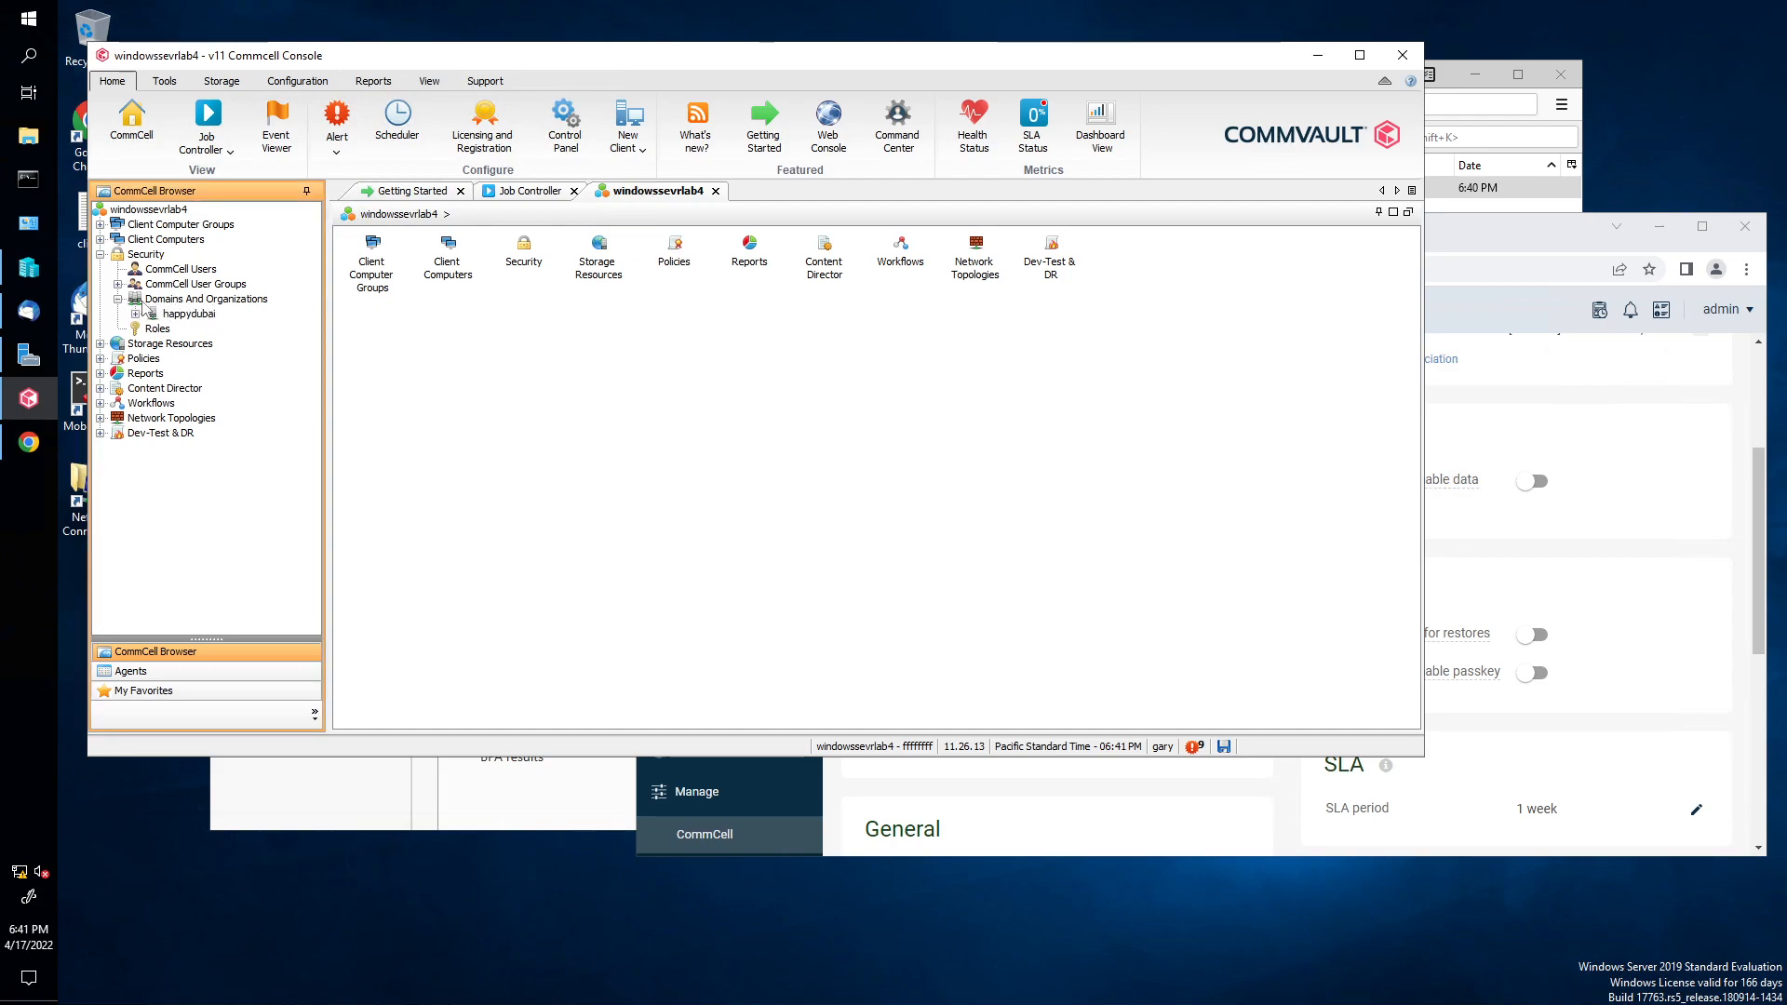
{"action": "mouse_move", "coordinate": [235, 311]}
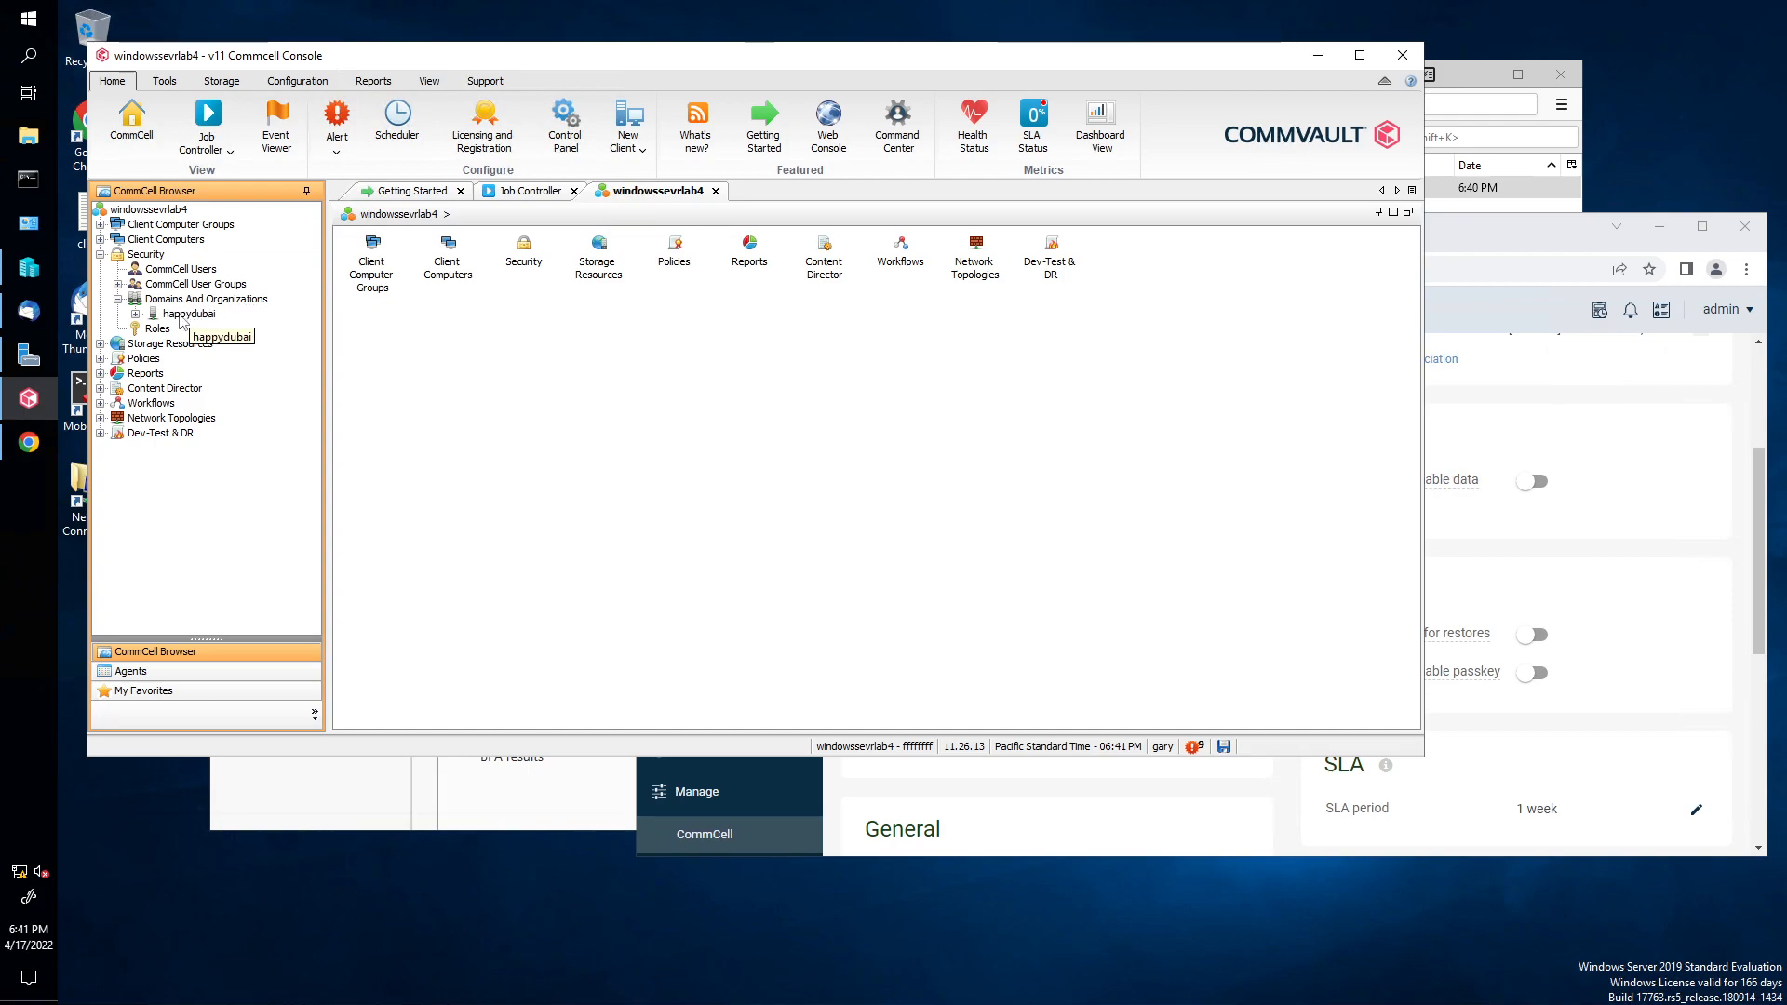
{"action": "right_click", "coordinate": [188, 313]}
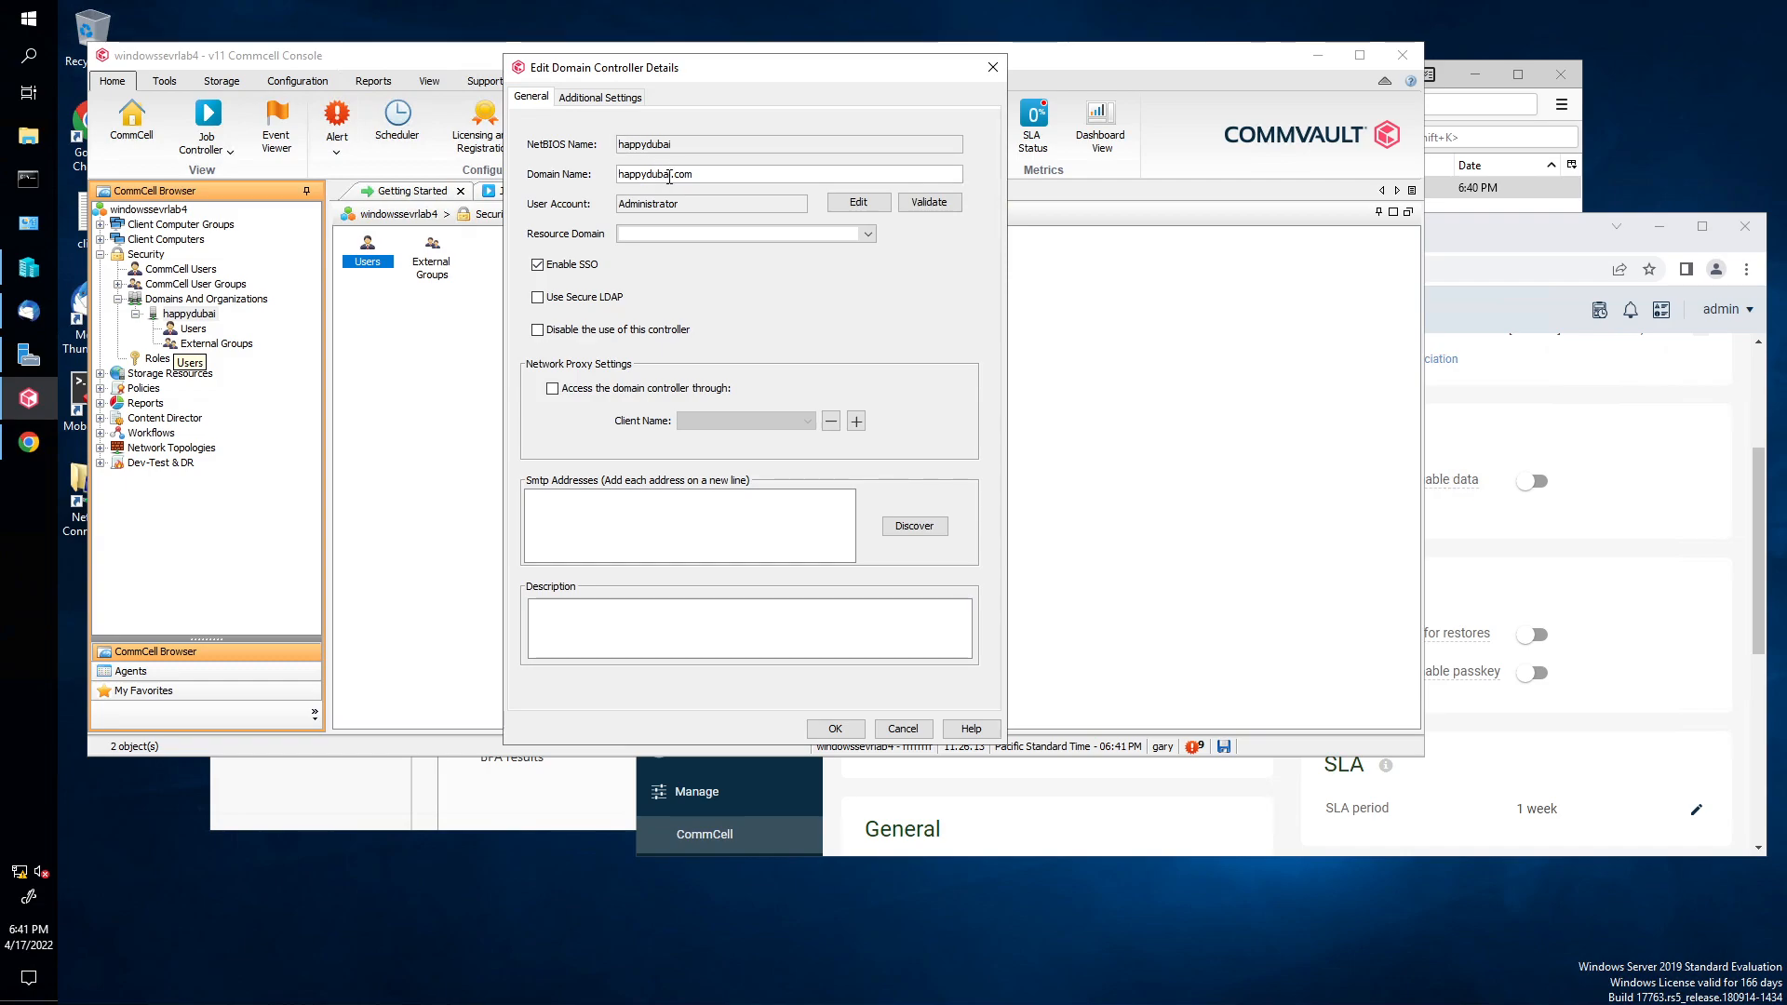
Step: Review the happydubai.com domain details with SSO enabled and cancel without changes
{"action": "left_click", "coordinate": [745, 234]}
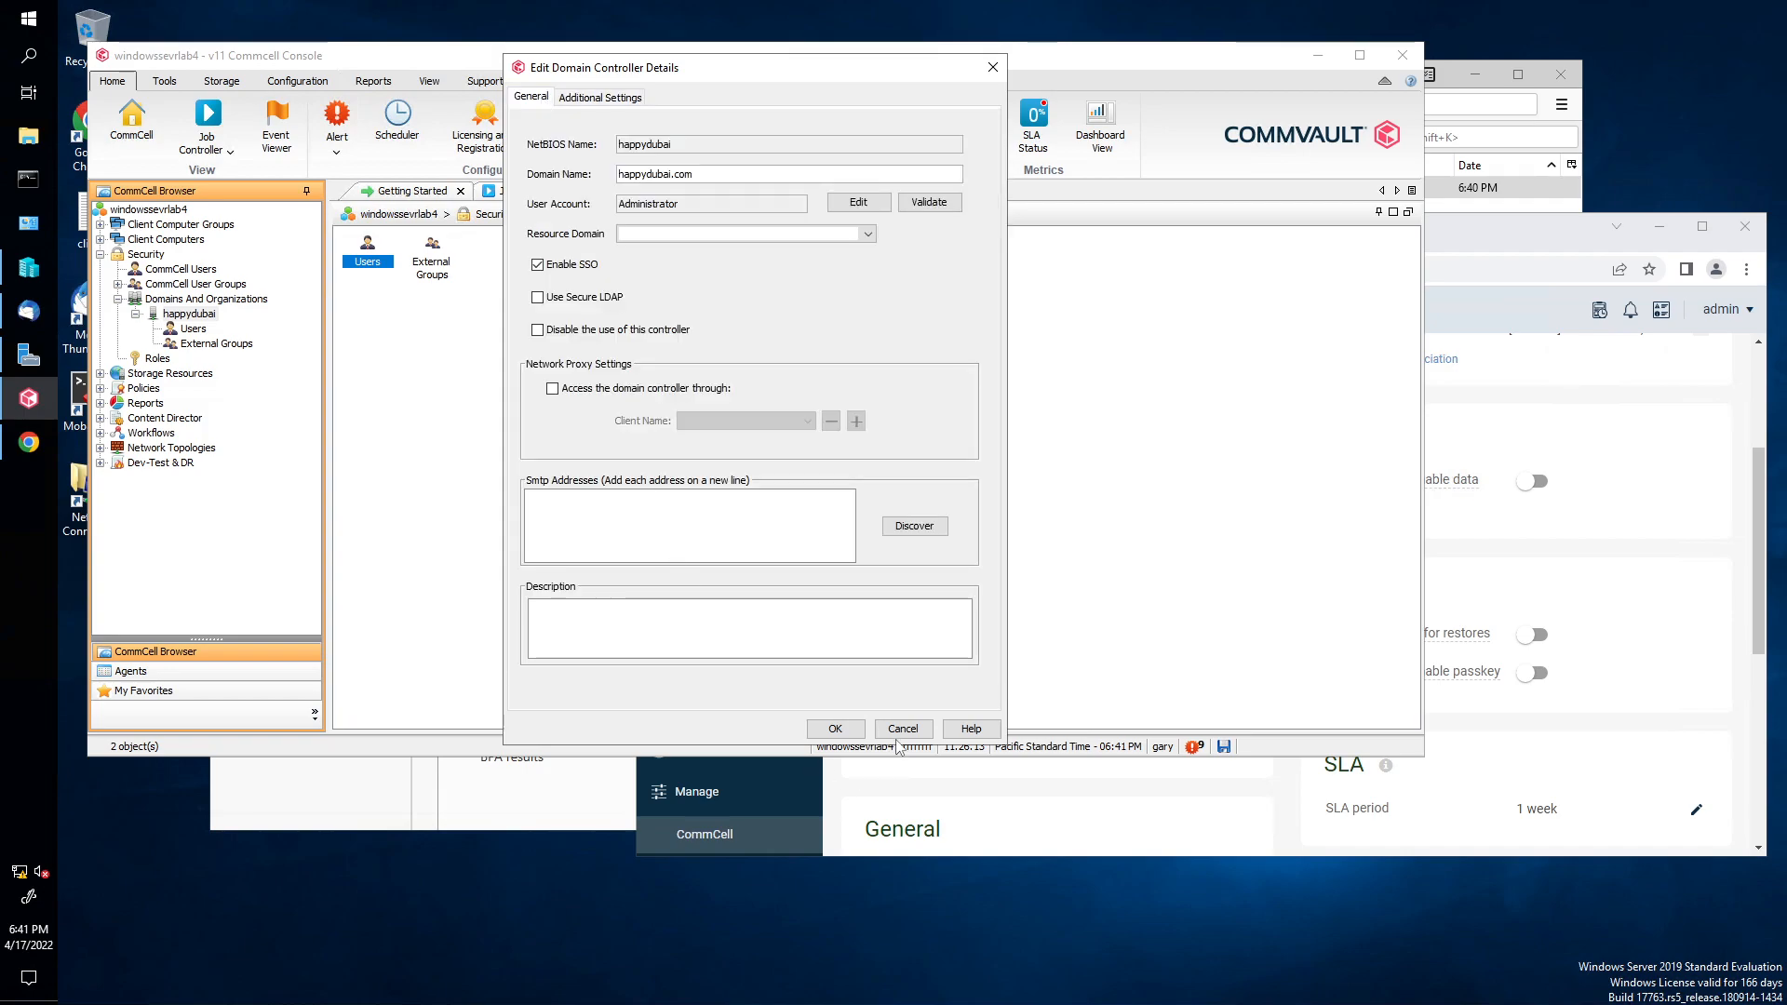
{"action": "left_click", "coordinate": [901, 728]}
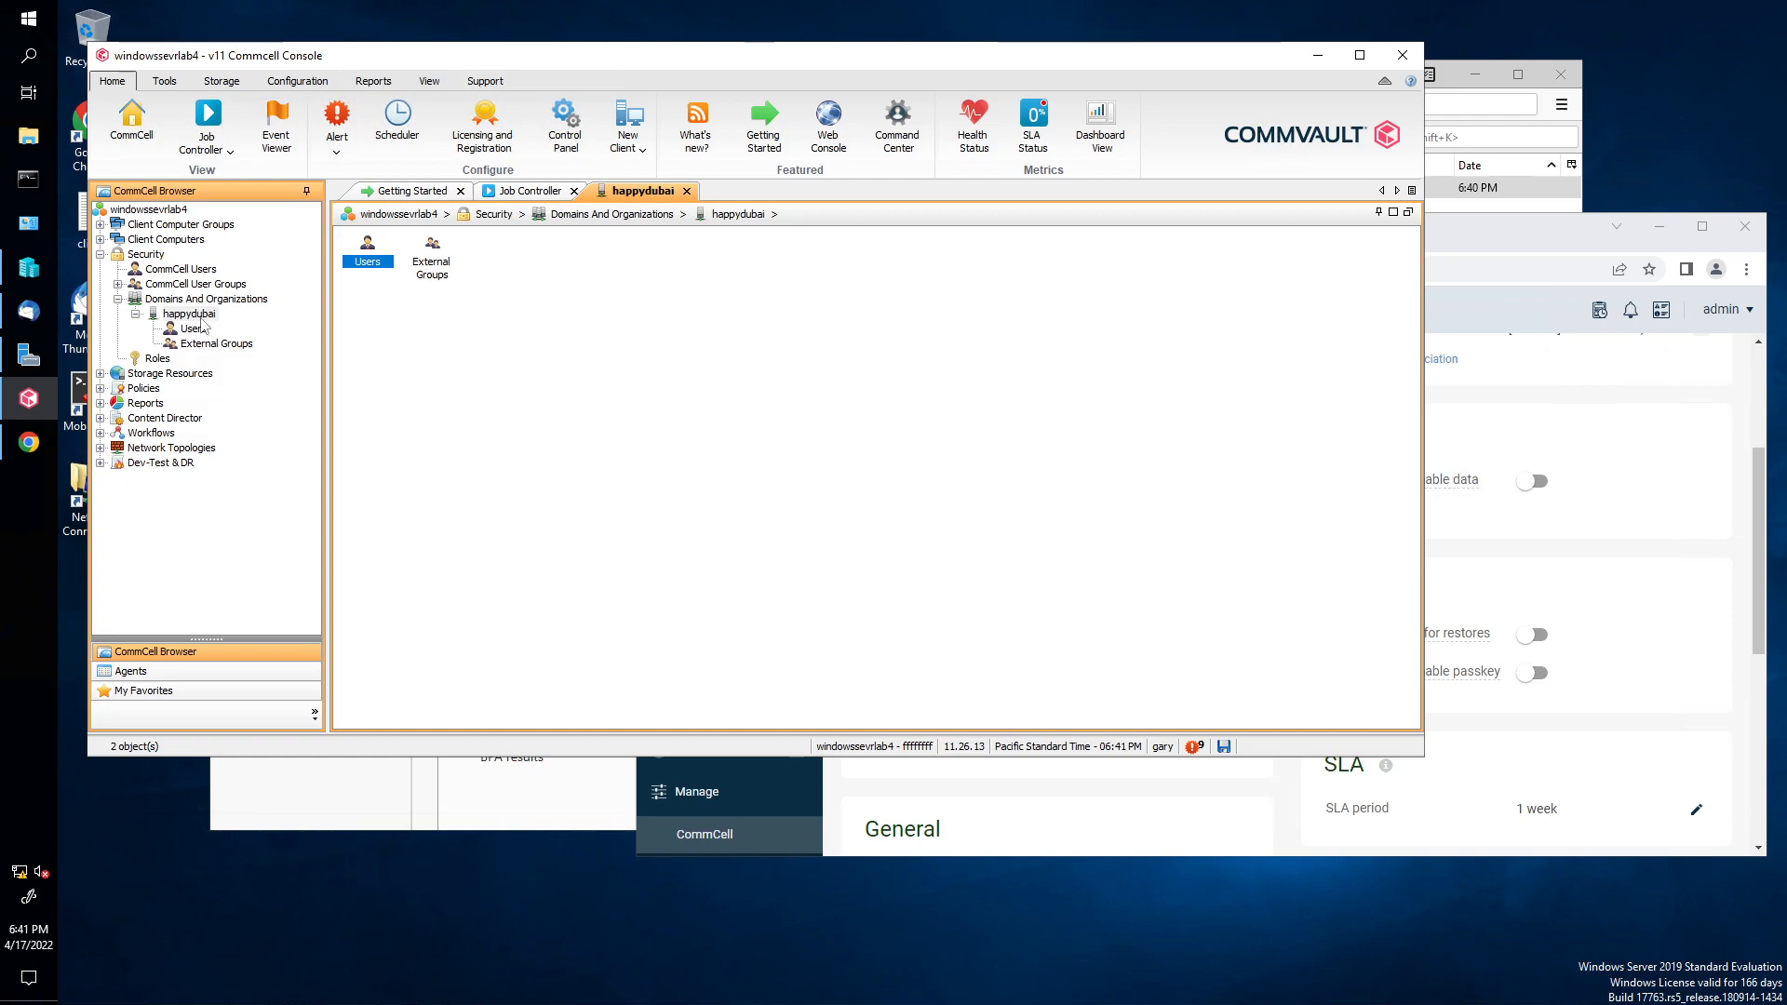
{"action": "mouse_move", "coordinate": [201, 352]}
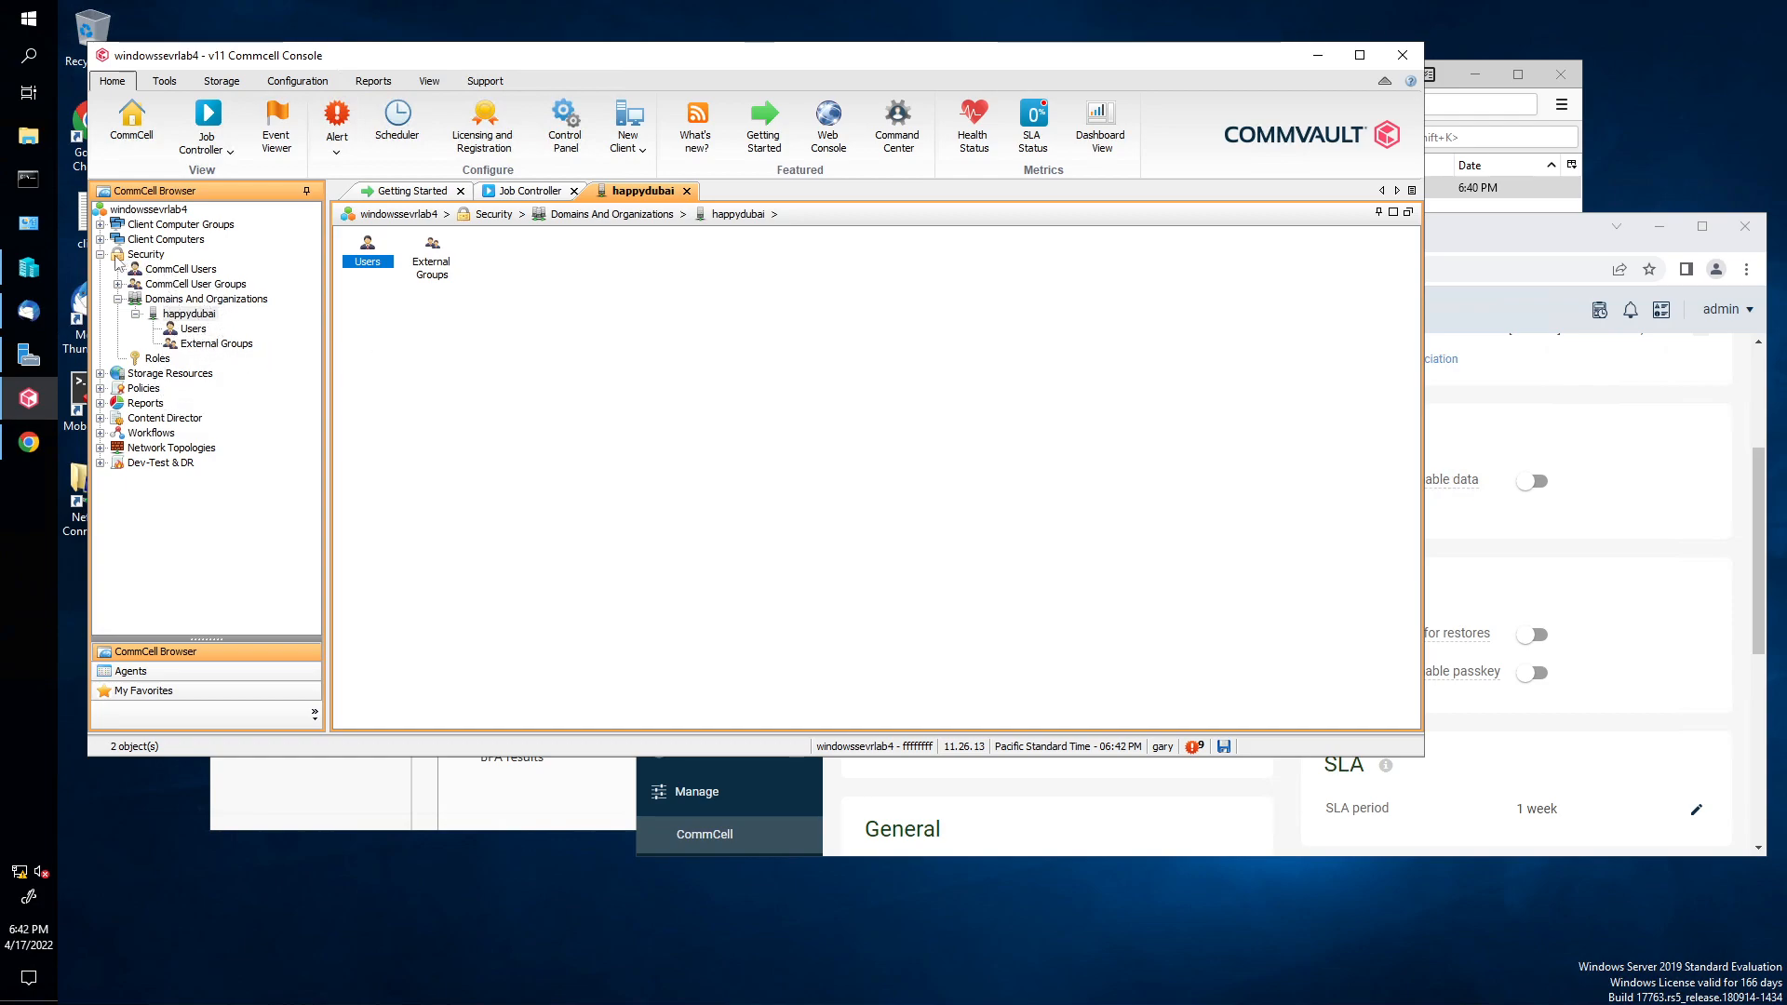
{"action": "mouse_move", "coordinate": [1505, 324]}
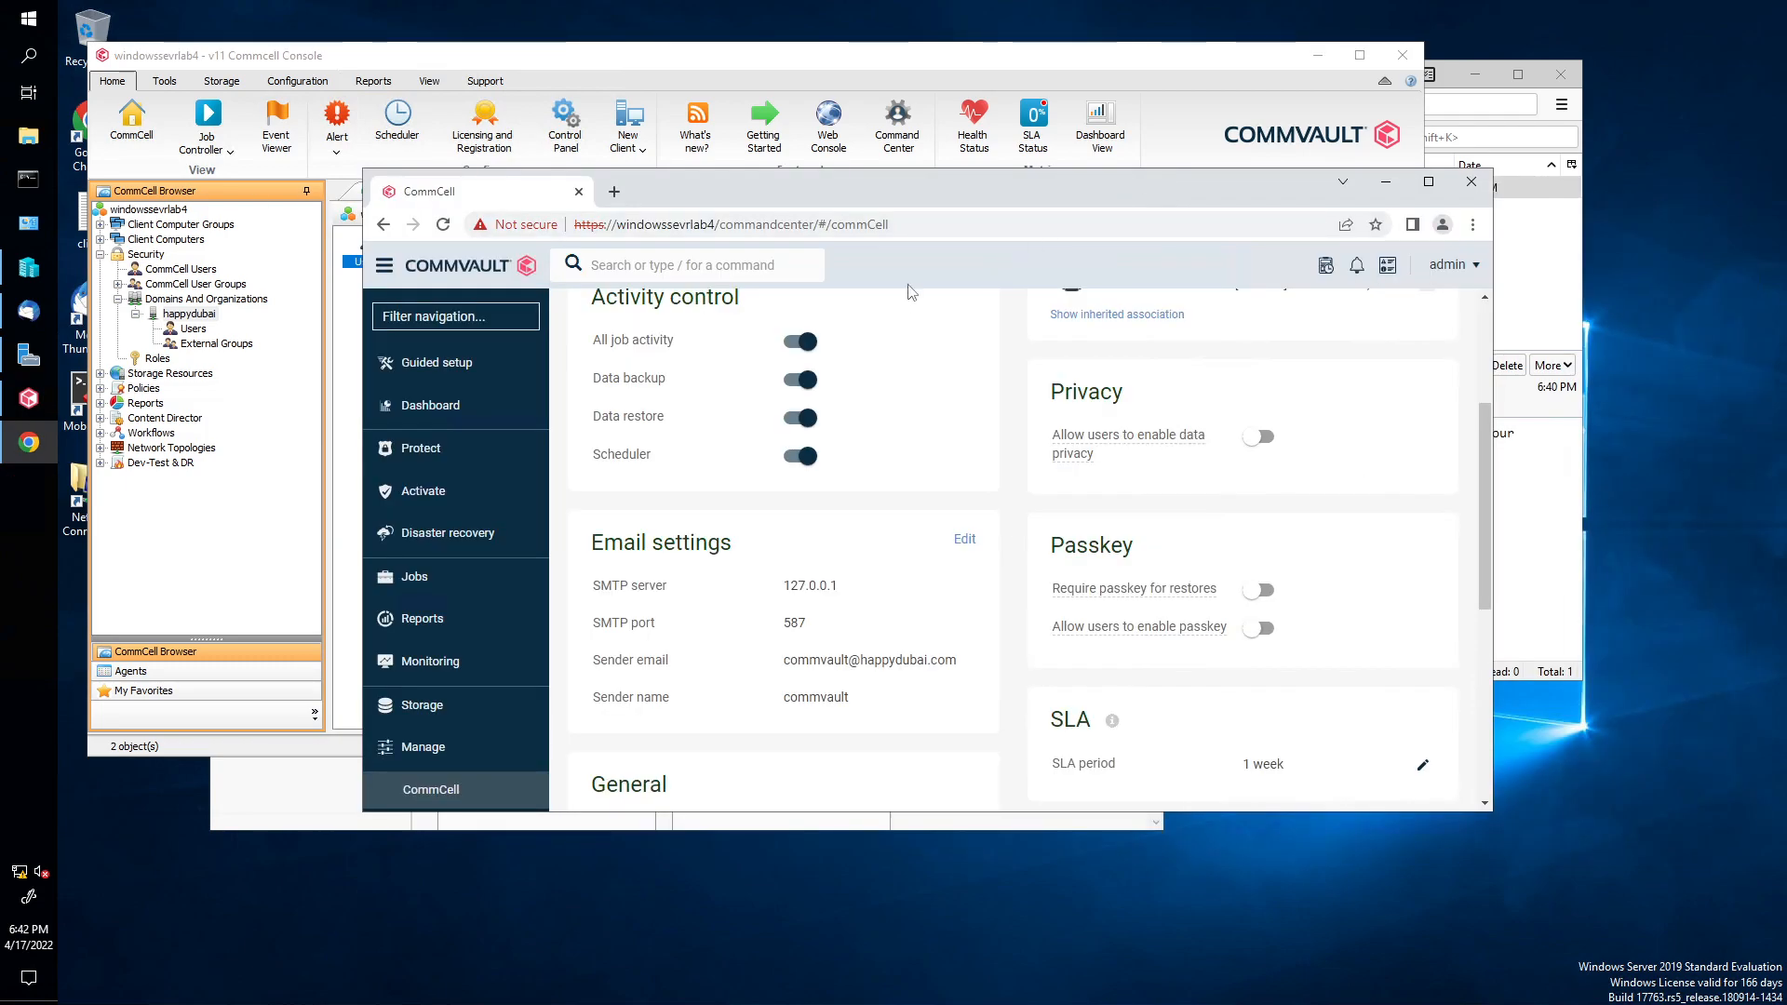
Step: Scroll the CommCell page down to the Email settings tile showing 127.0.0.1 port 587
{"action": "scroll", "scroll_direction": "down", "scroll_amount": 3}
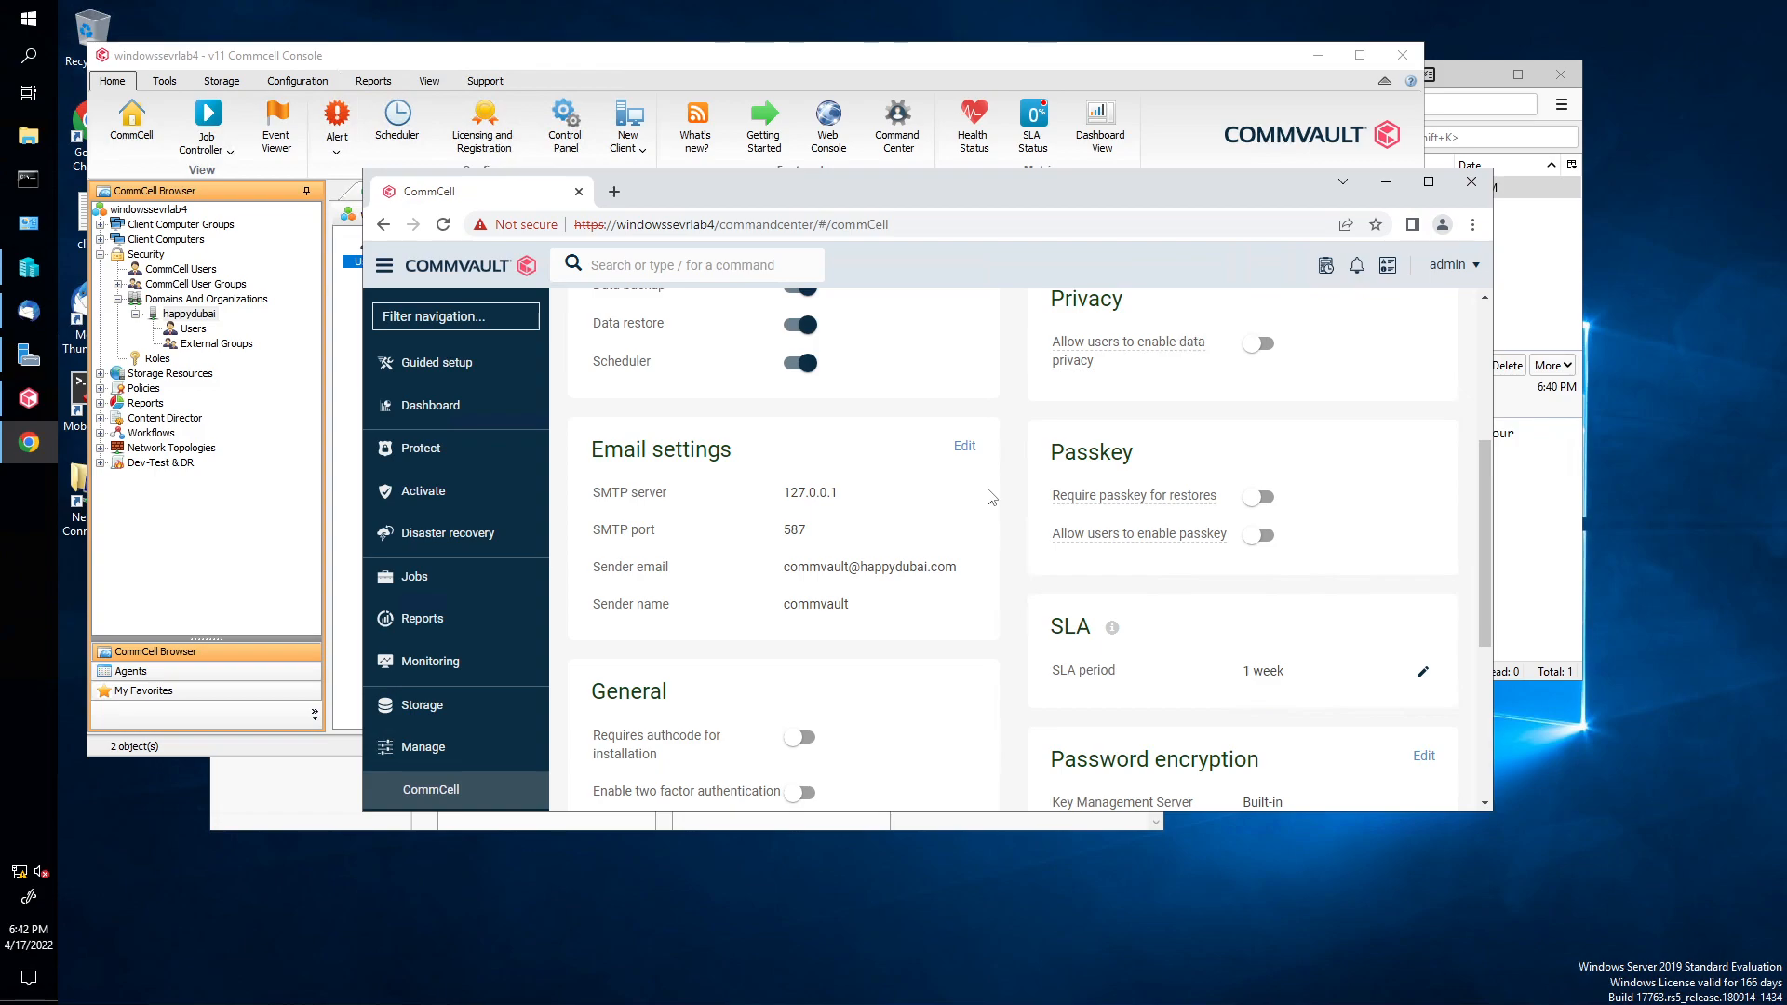